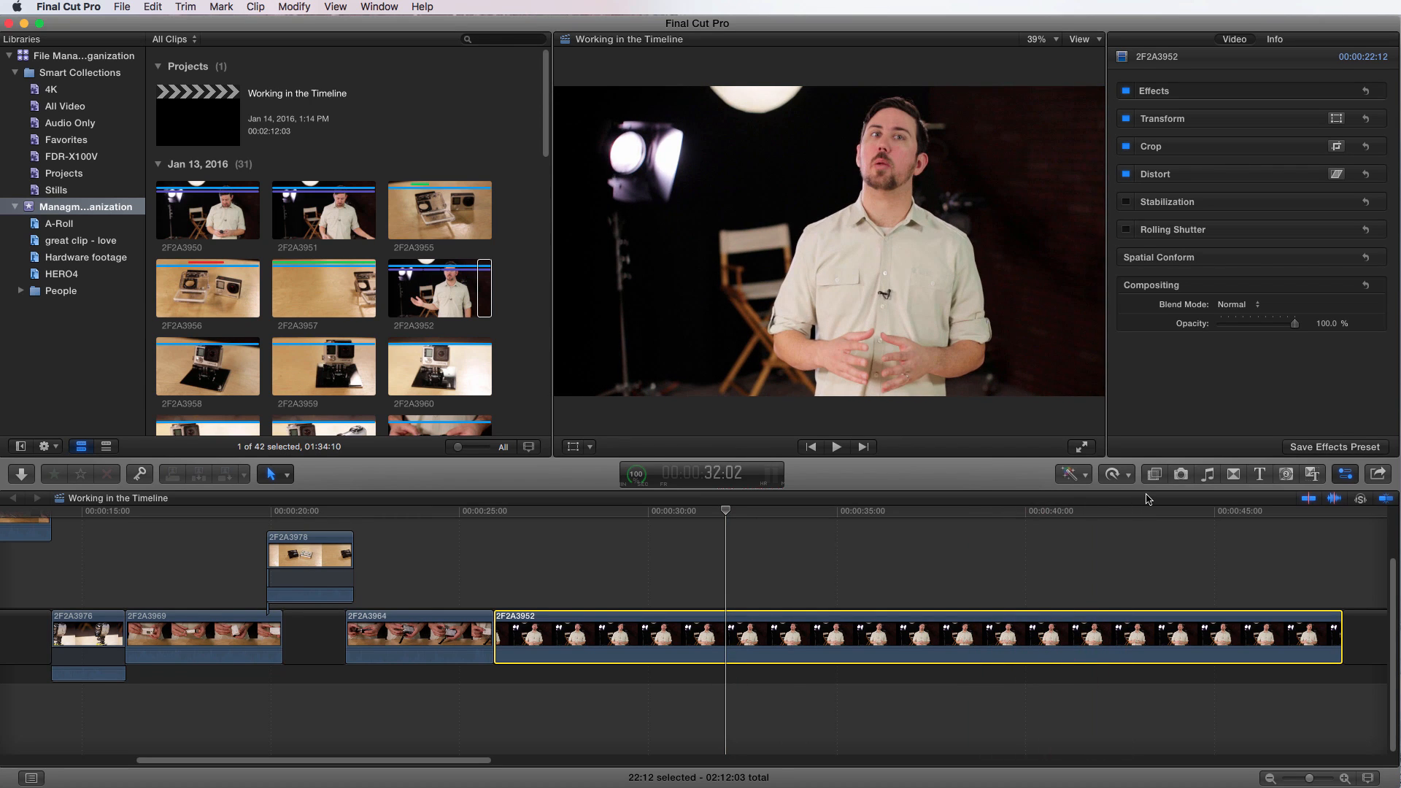
{"action": "mouse_move", "coordinate": [1237, 483]}
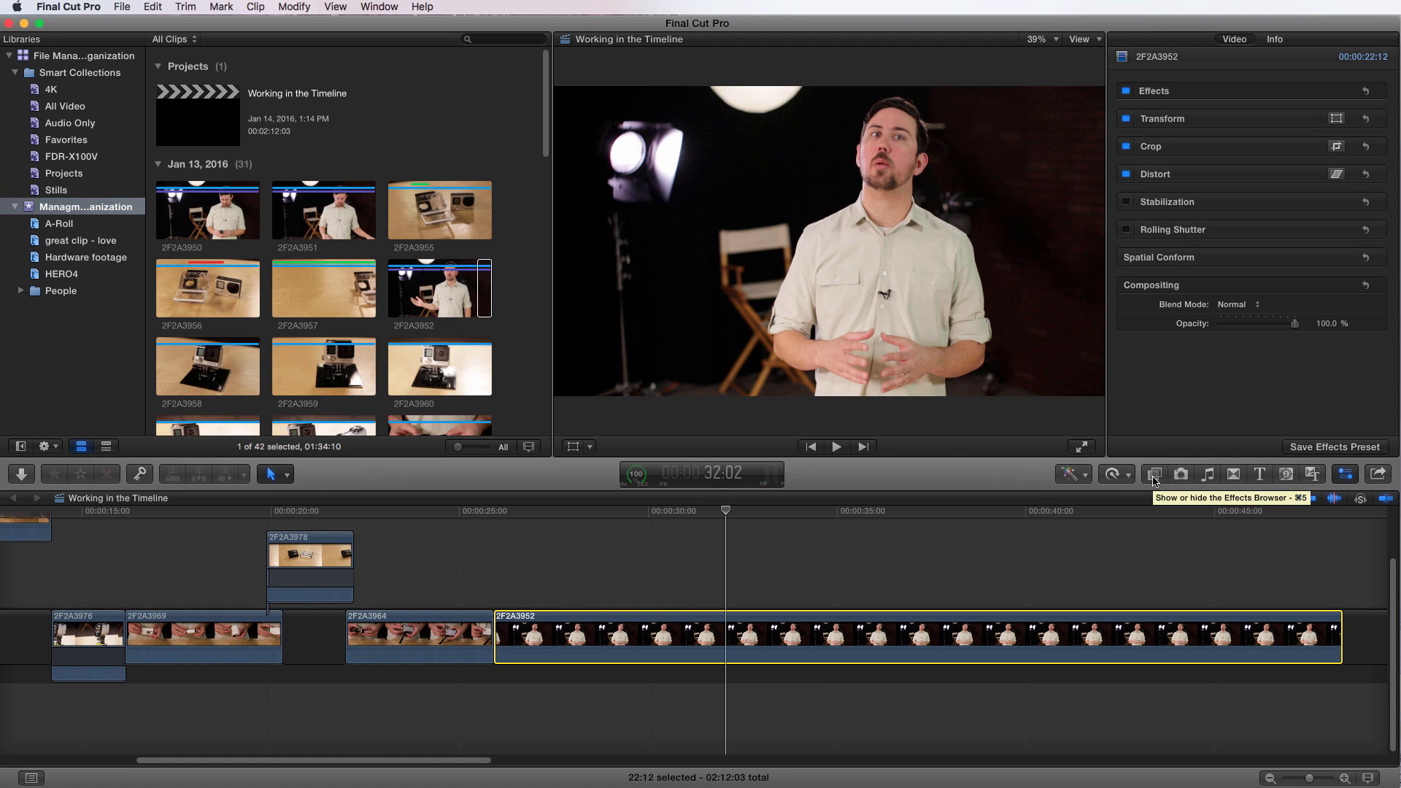
Browse the Transitions, Titles, Generators and Themes libraries, then return to the Effects Browser.
{"action": "left_click", "coordinate": [1153, 475]}
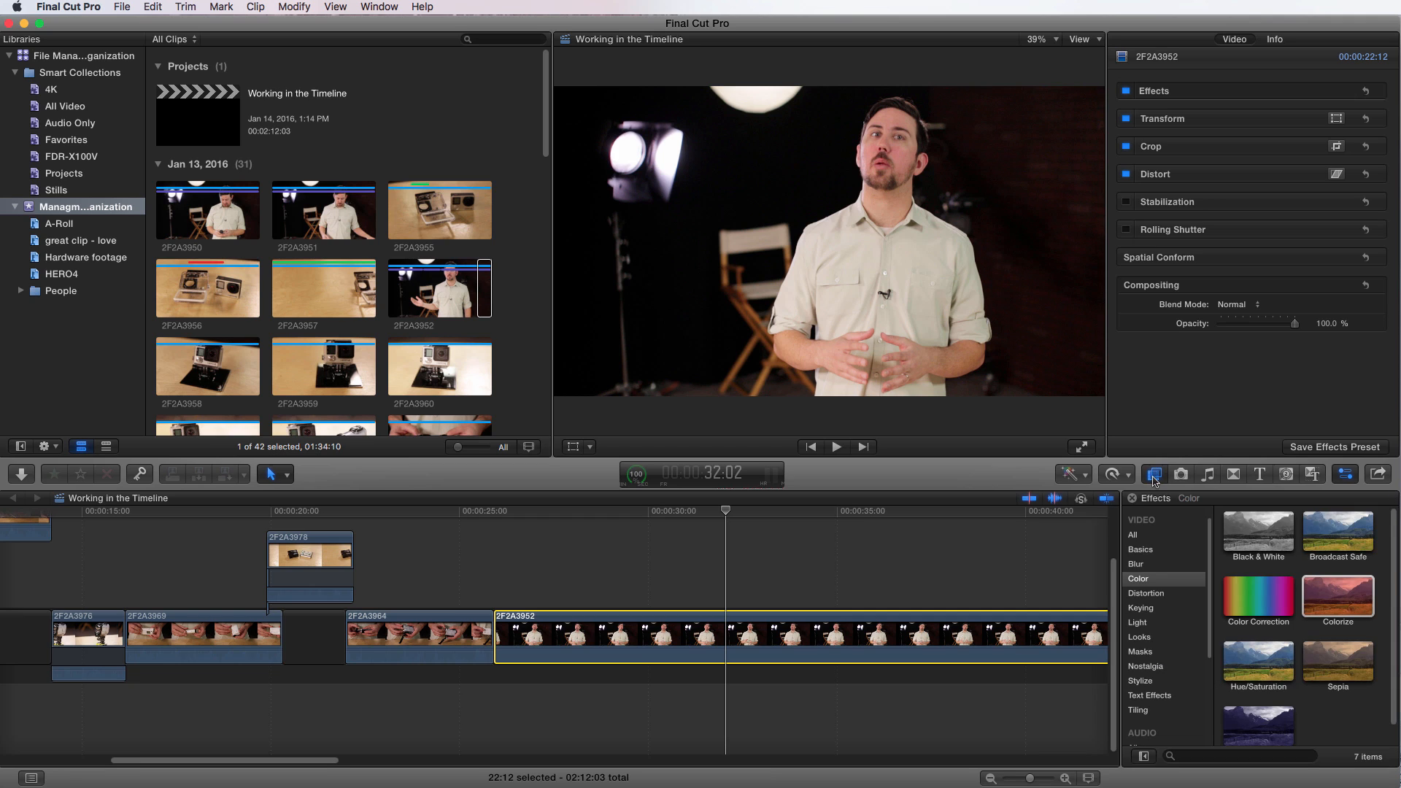
{"action": "mouse_move", "coordinate": [1158, 482]}
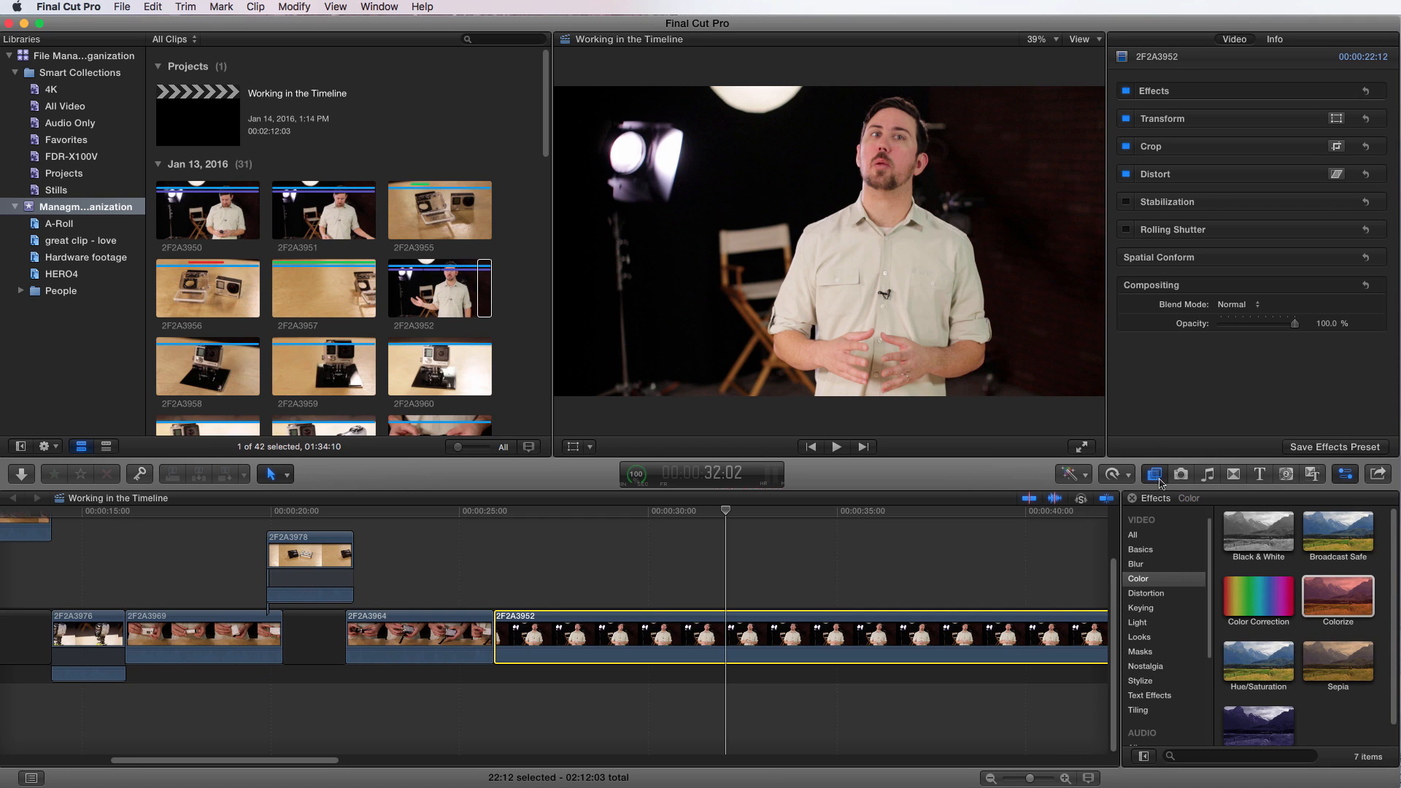
{"action": "left_click", "coordinate": [1233, 474]}
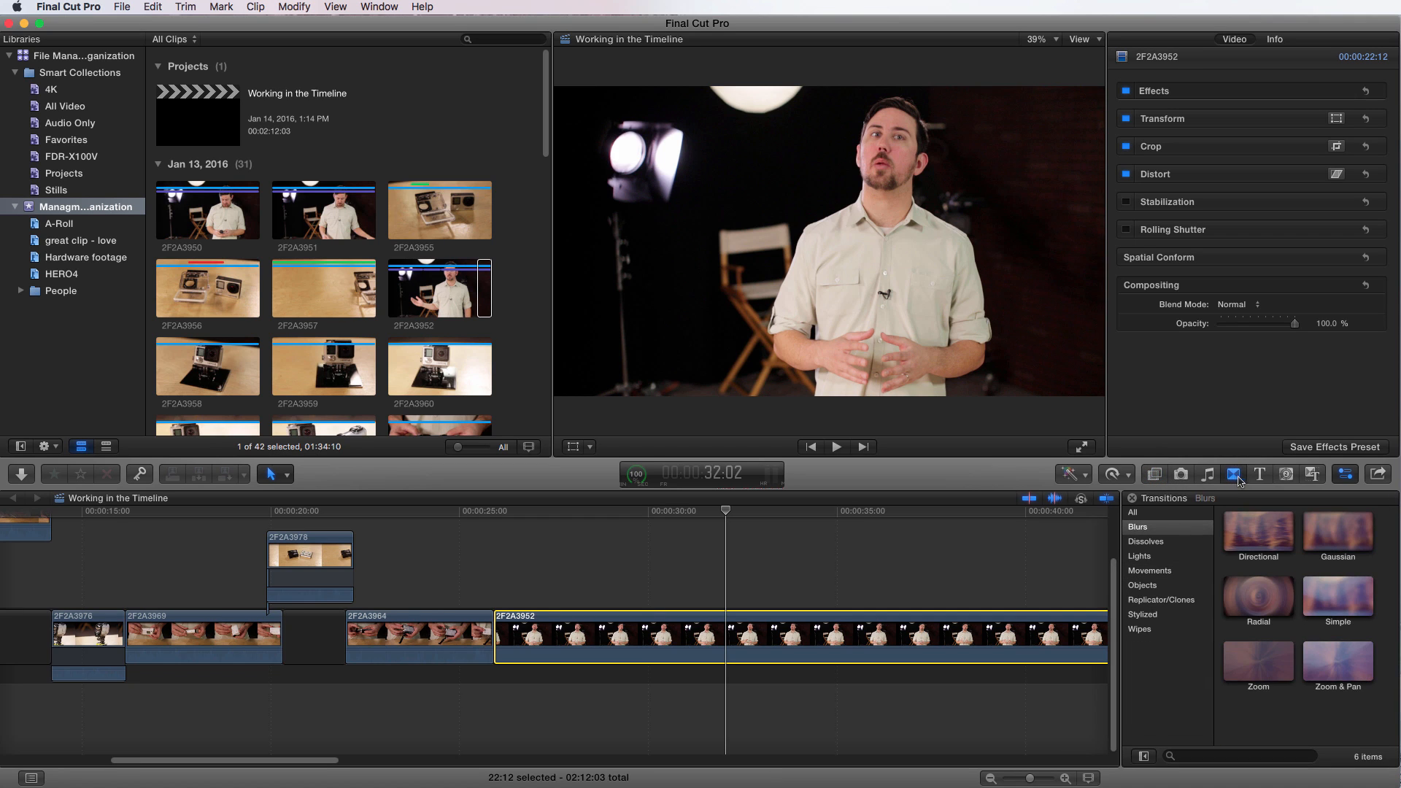
{"action": "left_click", "coordinate": [1258, 474]}
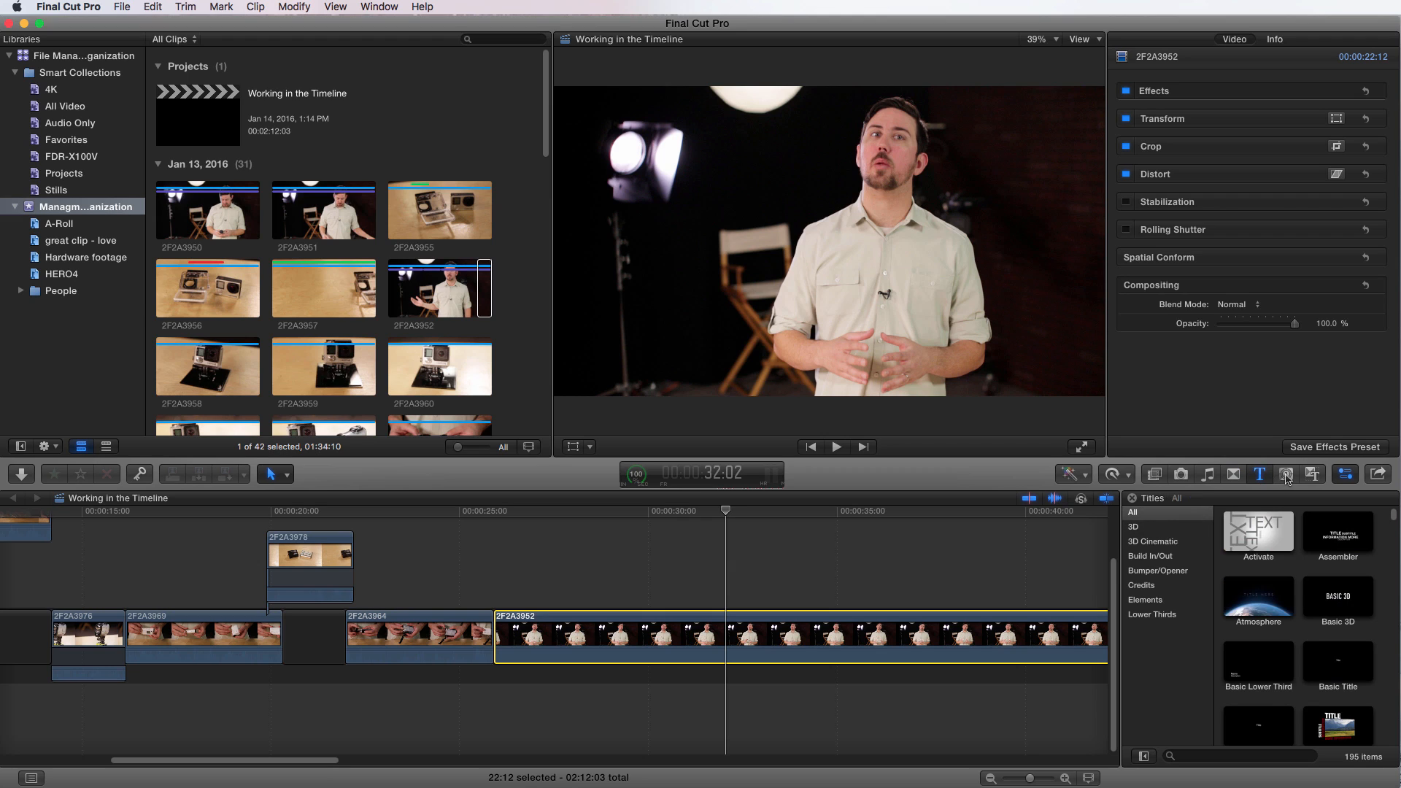
{"action": "left_click", "coordinate": [1310, 473]}
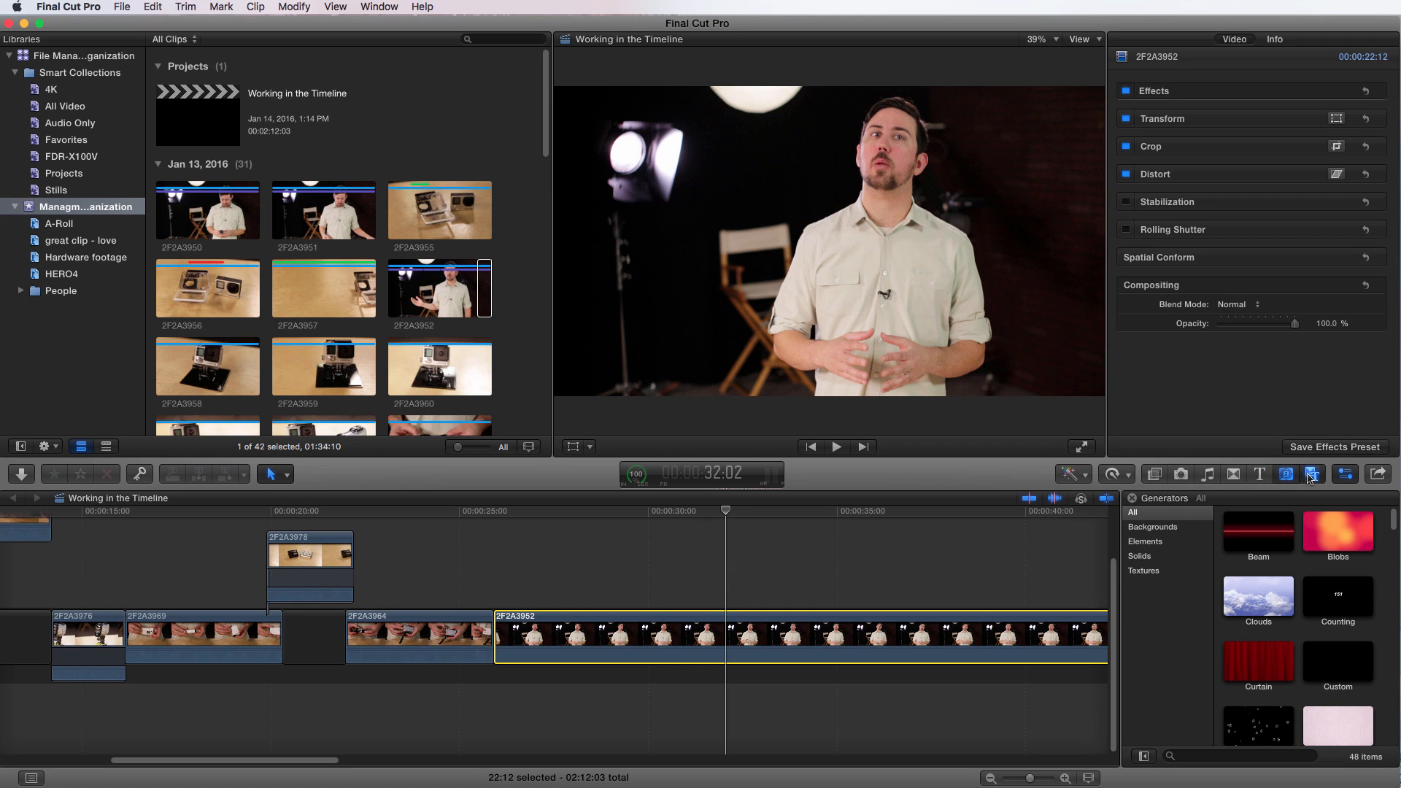
{"action": "left_click", "coordinate": [1315, 474]}
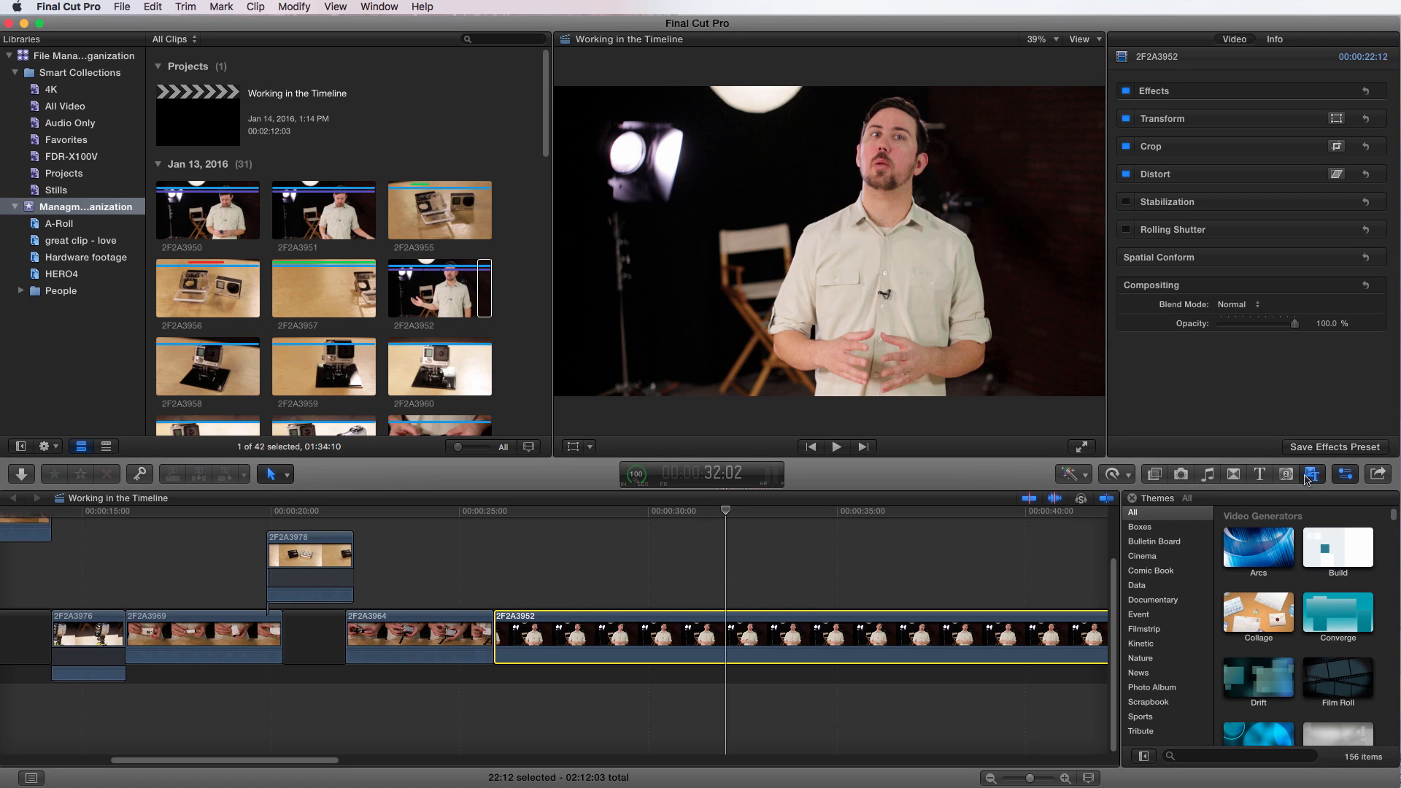
{"action": "left_click", "coordinate": [1153, 473]}
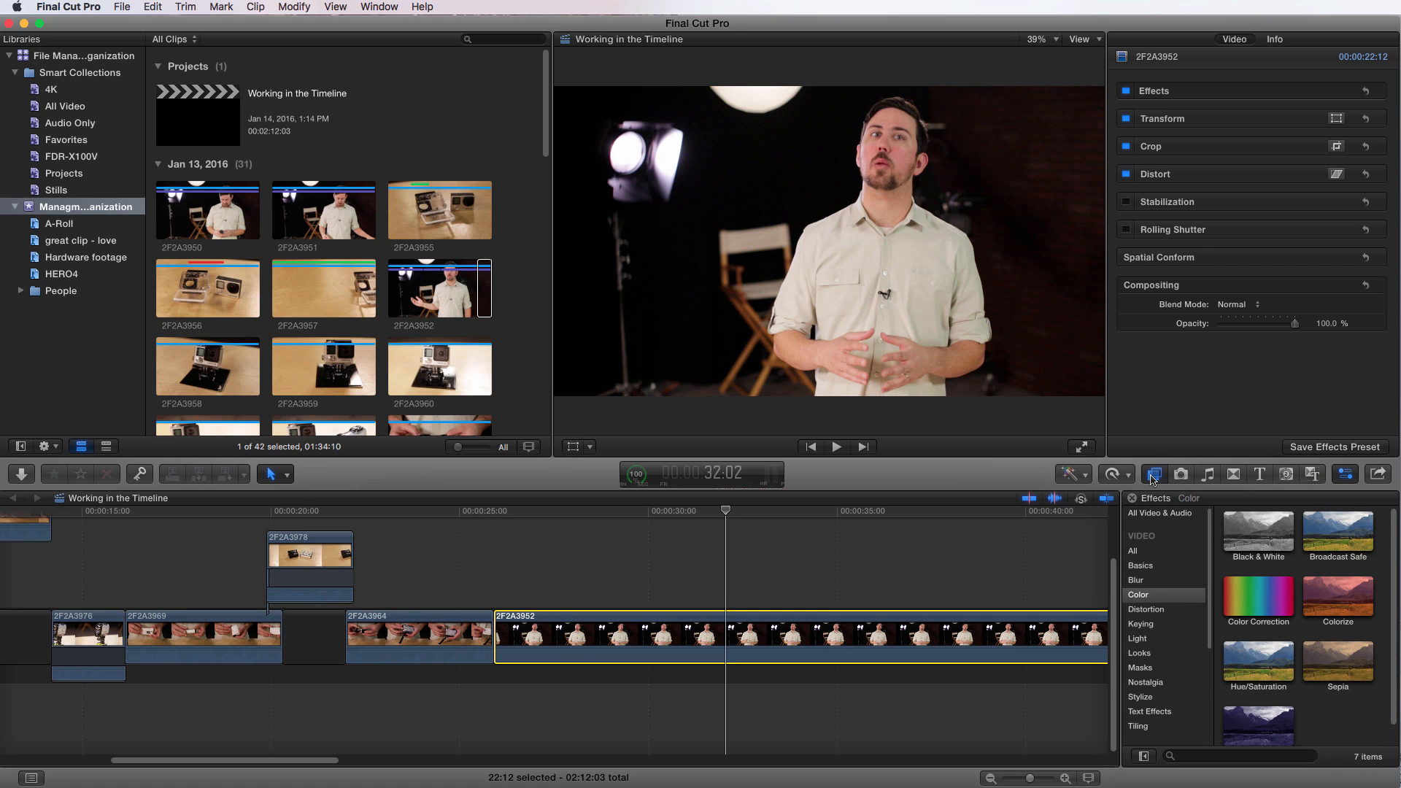
{"action": "mouse_move", "coordinate": [1182, 570]}
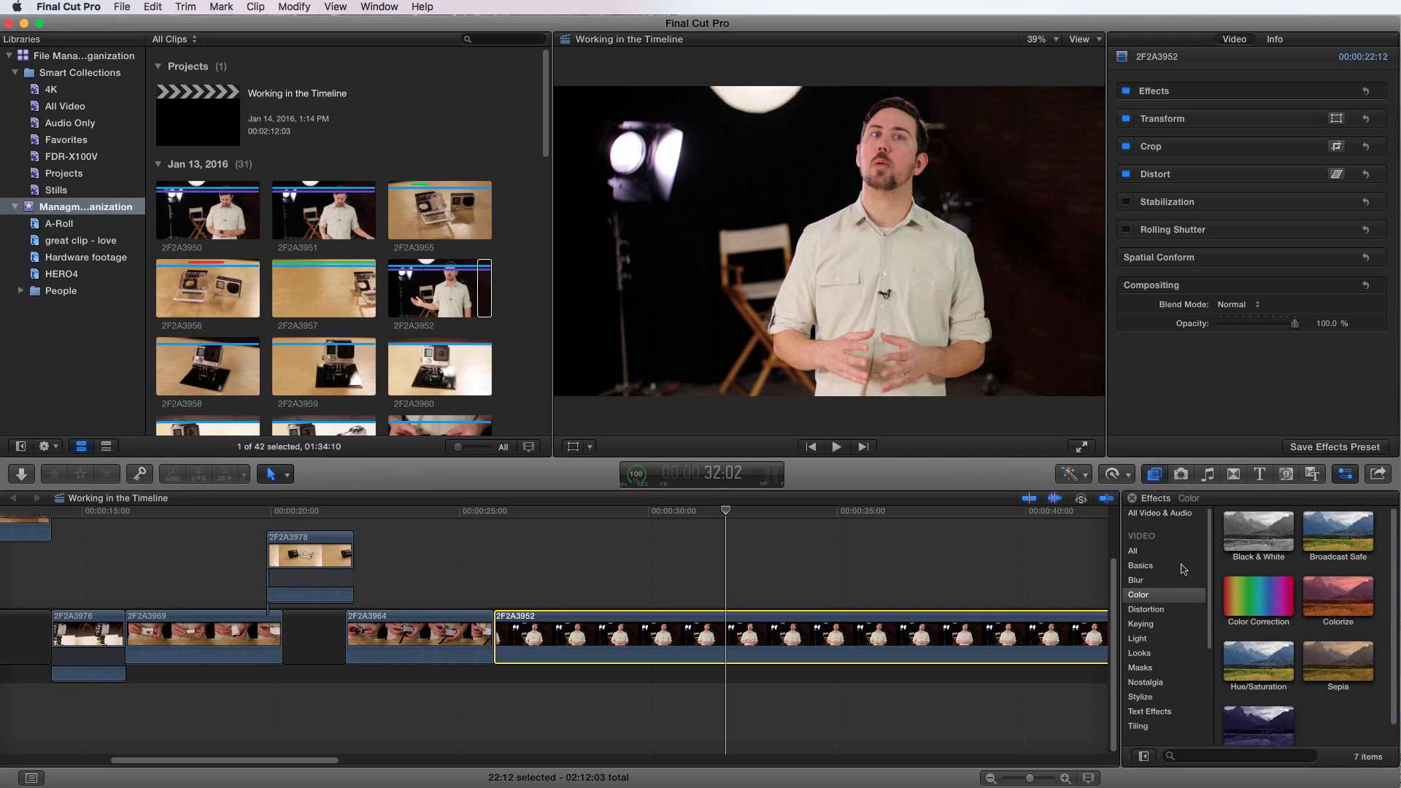
Show All video effects and apply Aged Film to stand-up clip 2F2A3952.
{"action": "left_click", "coordinate": [1132, 550]}
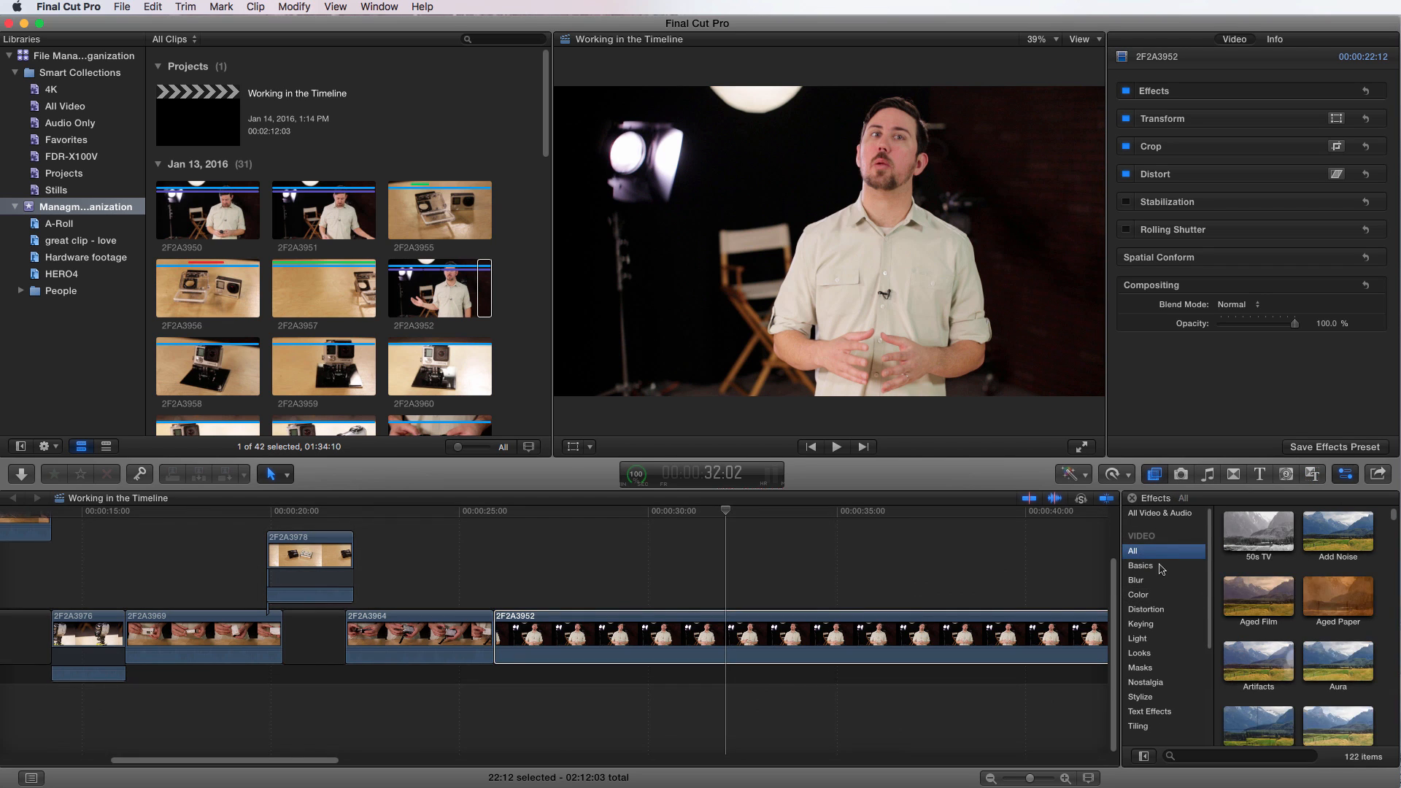
{"action": "mouse_move", "coordinate": [1269, 613]}
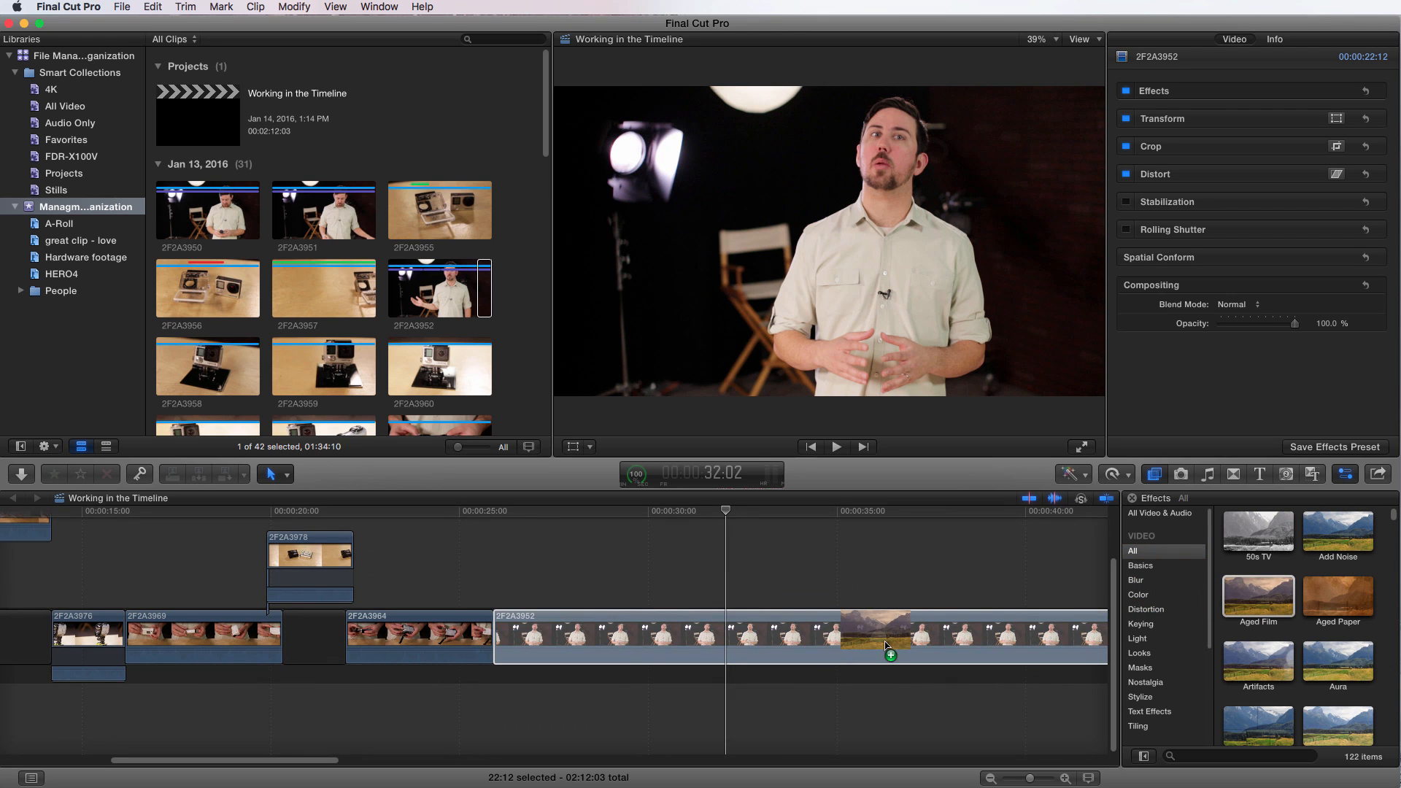
{"action": "double_click", "coordinate": [1257, 597]}
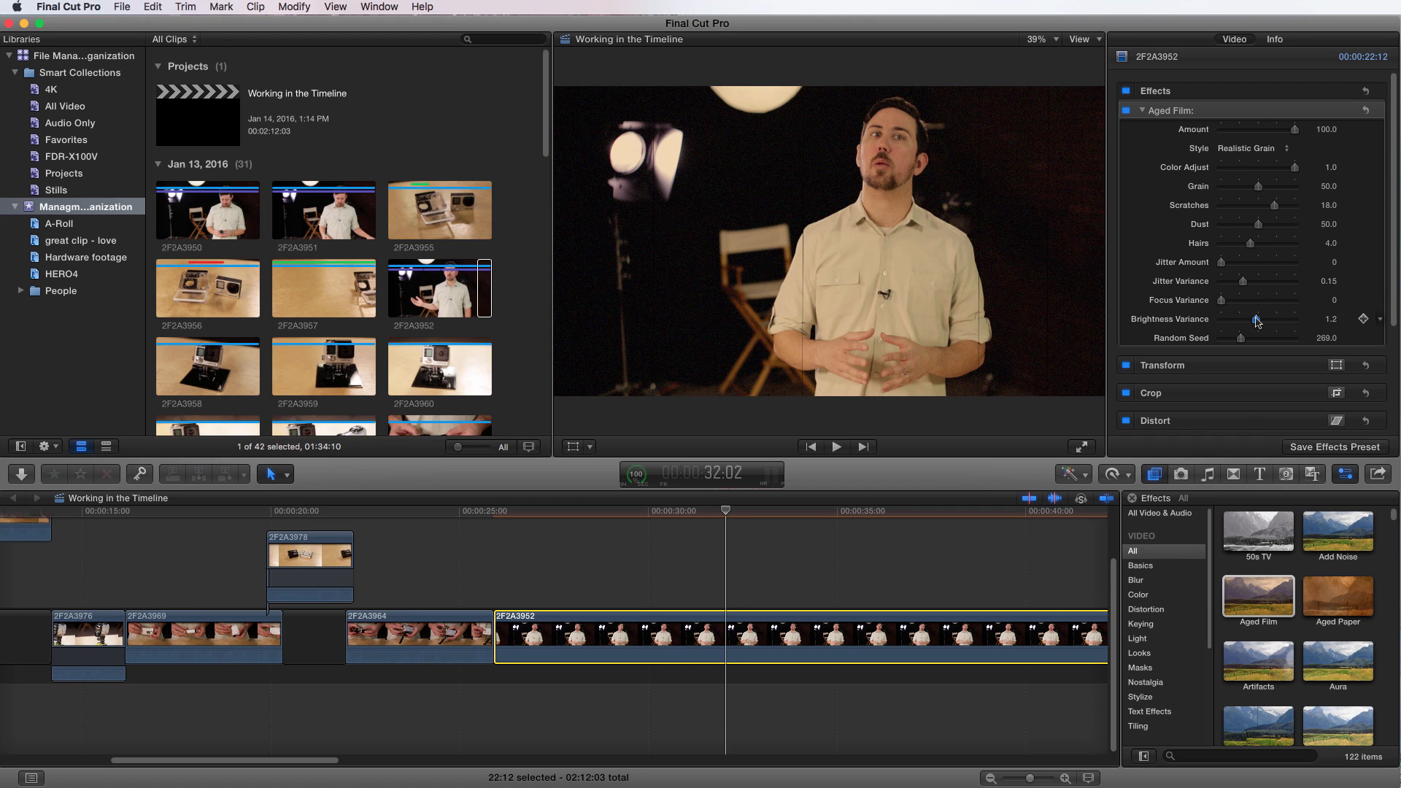
{"action": "left_click", "coordinate": [790, 637]}
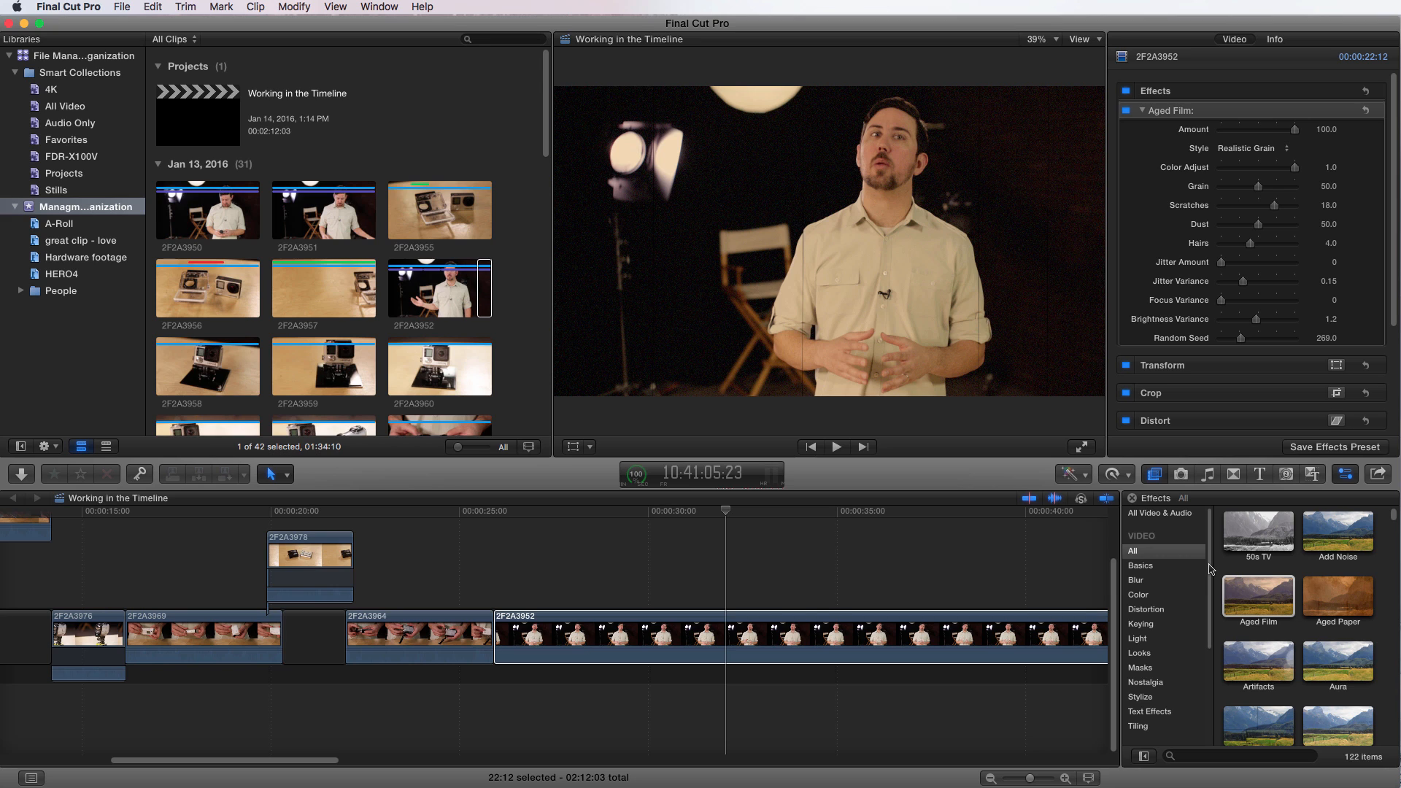
{"action": "mouse_move", "coordinate": [1165, 600]}
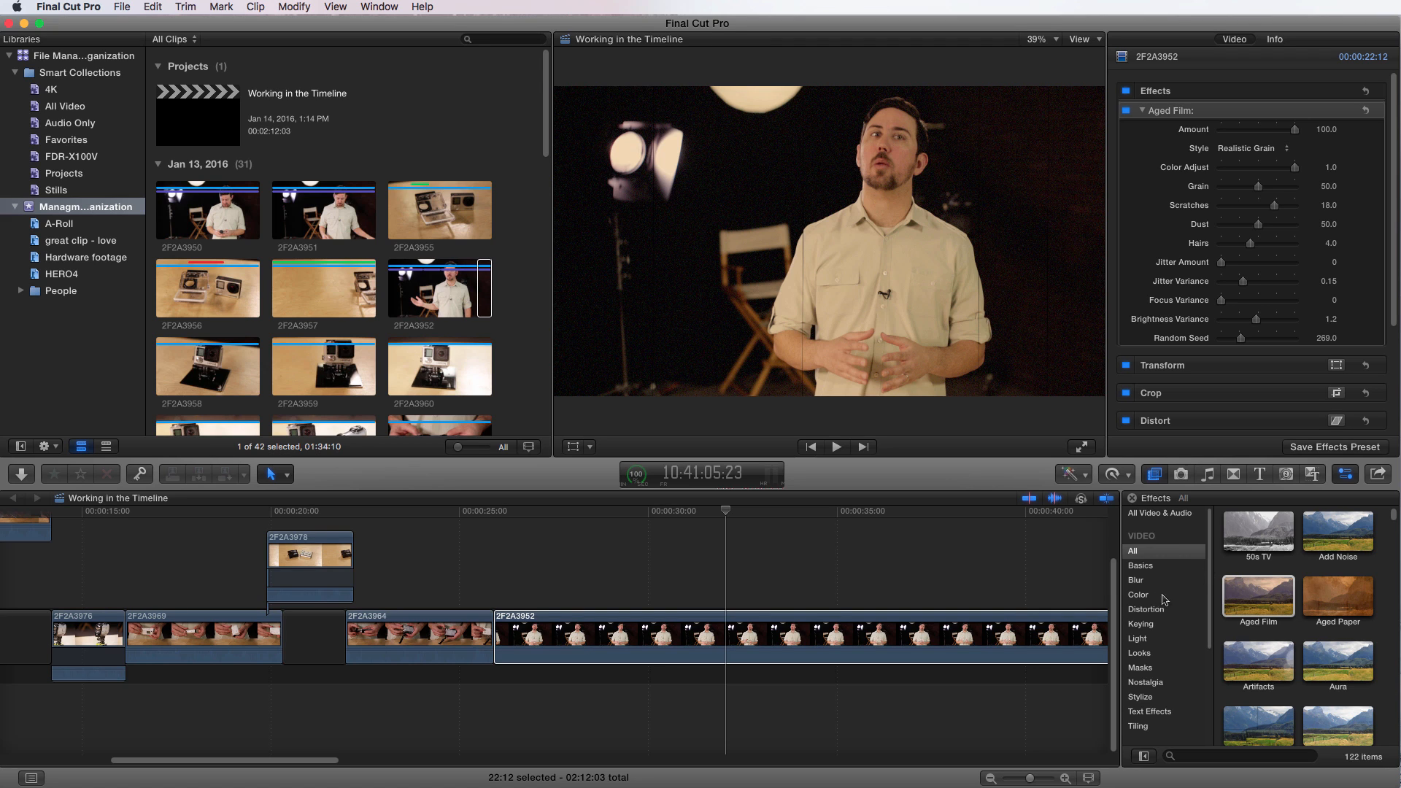
Apply Colorize from the Color effects to clip 2F2A3952, at intensity 25 ahead of Aged Film.
{"action": "left_click", "coordinate": [1138, 594]}
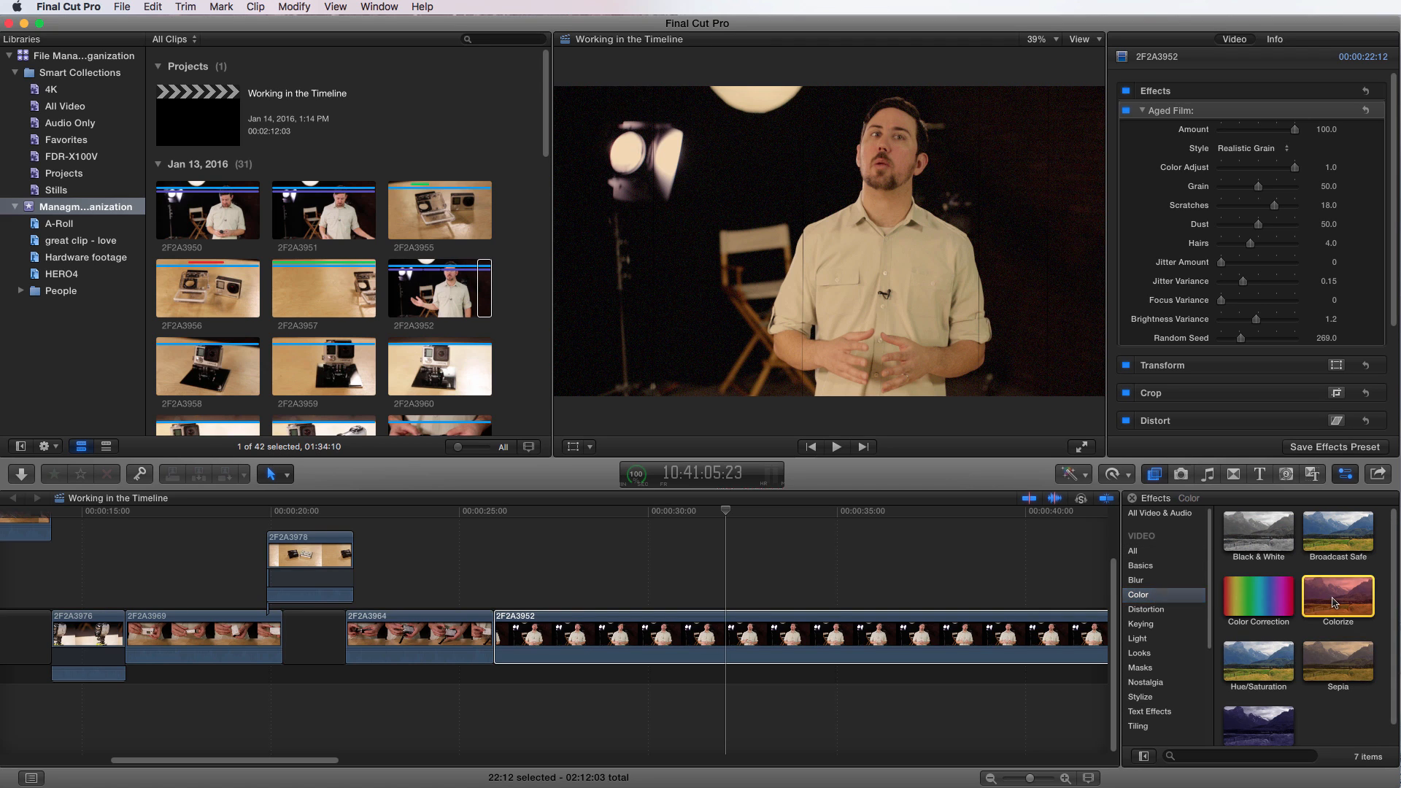
{"action": "double_click", "coordinate": [1337, 596]}
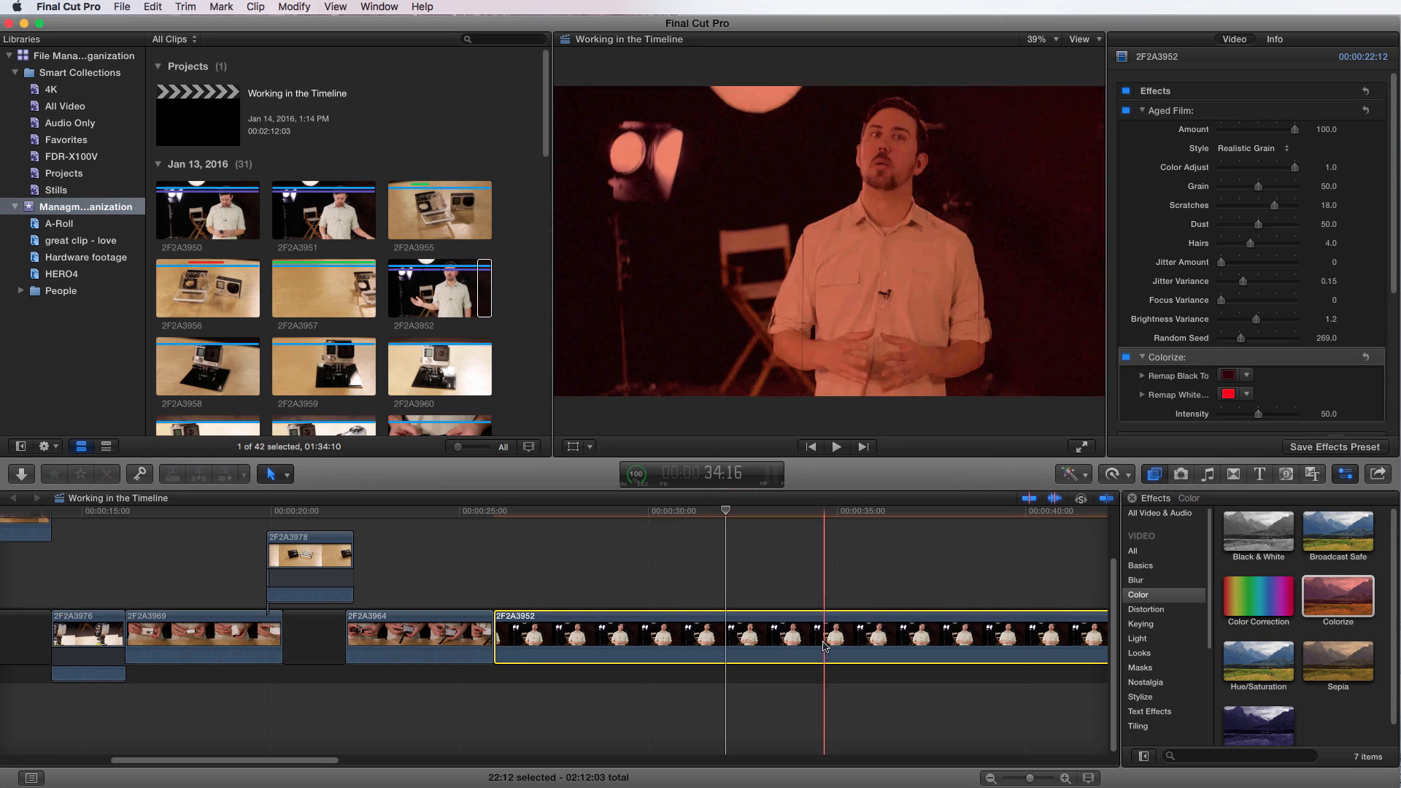
{"action": "left_click", "coordinate": [751, 633]}
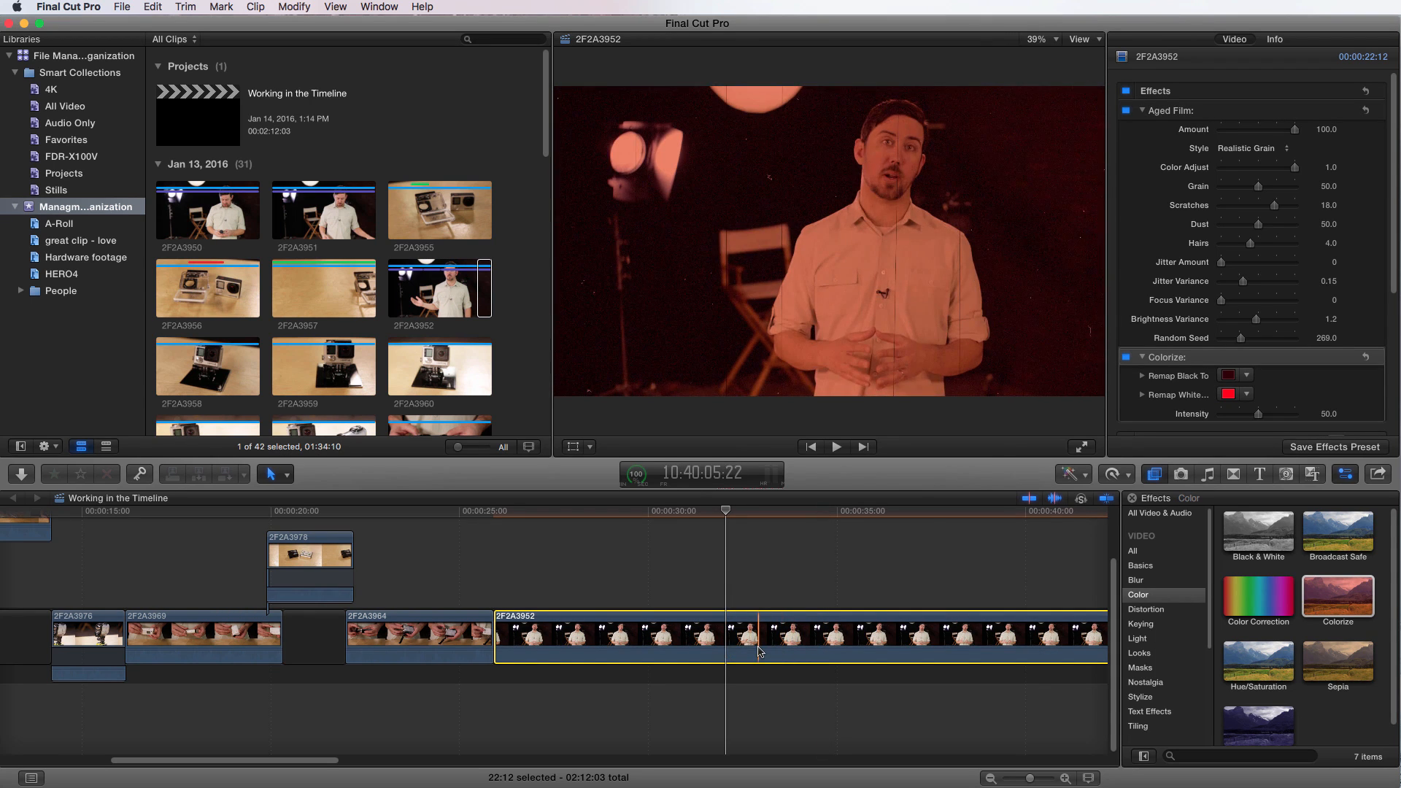
{"action": "left_click", "coordinate": [757, 510]}
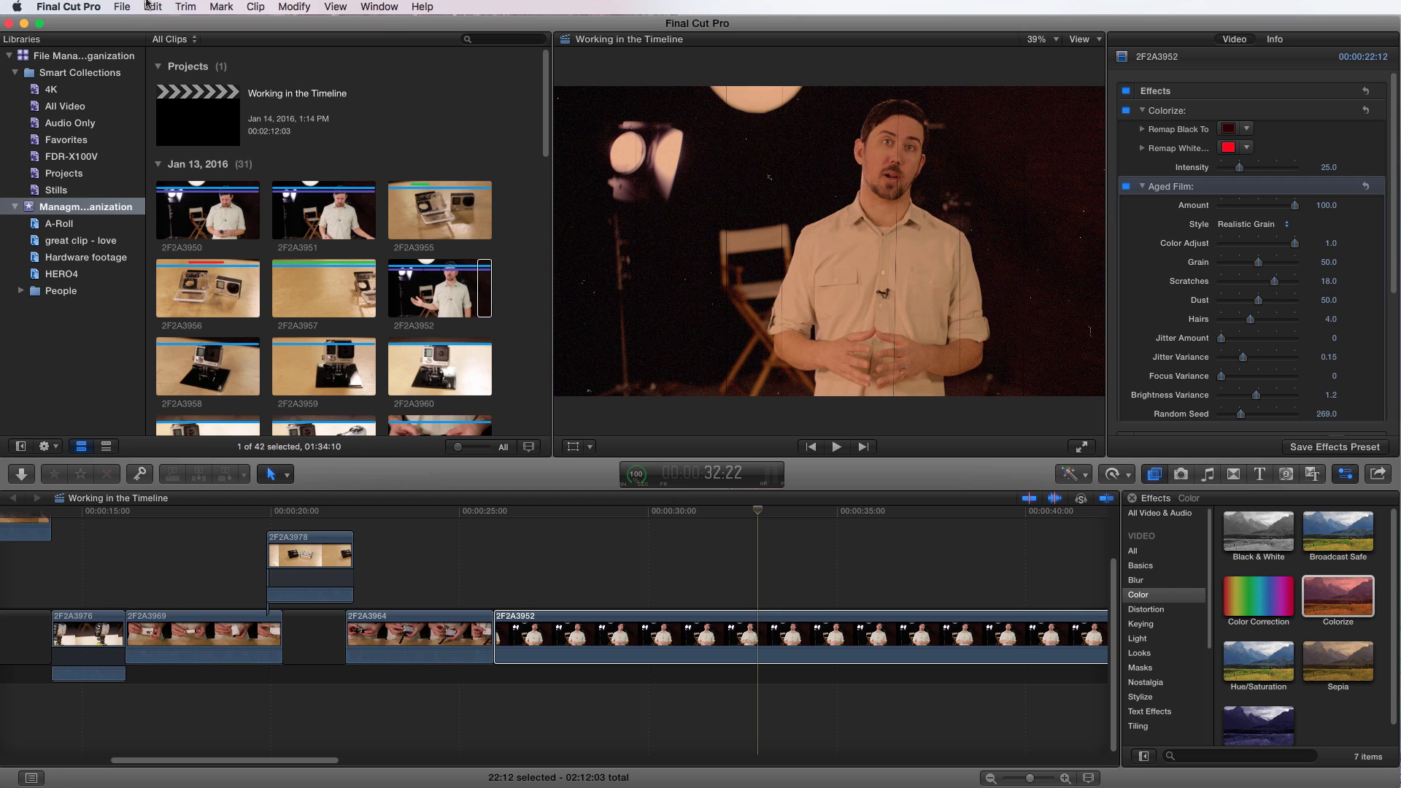
Start File > Save Video Effects Preset for the Colorize and Aged Film combination.
{"action": "left_click", "coordinate": [121, 7]}
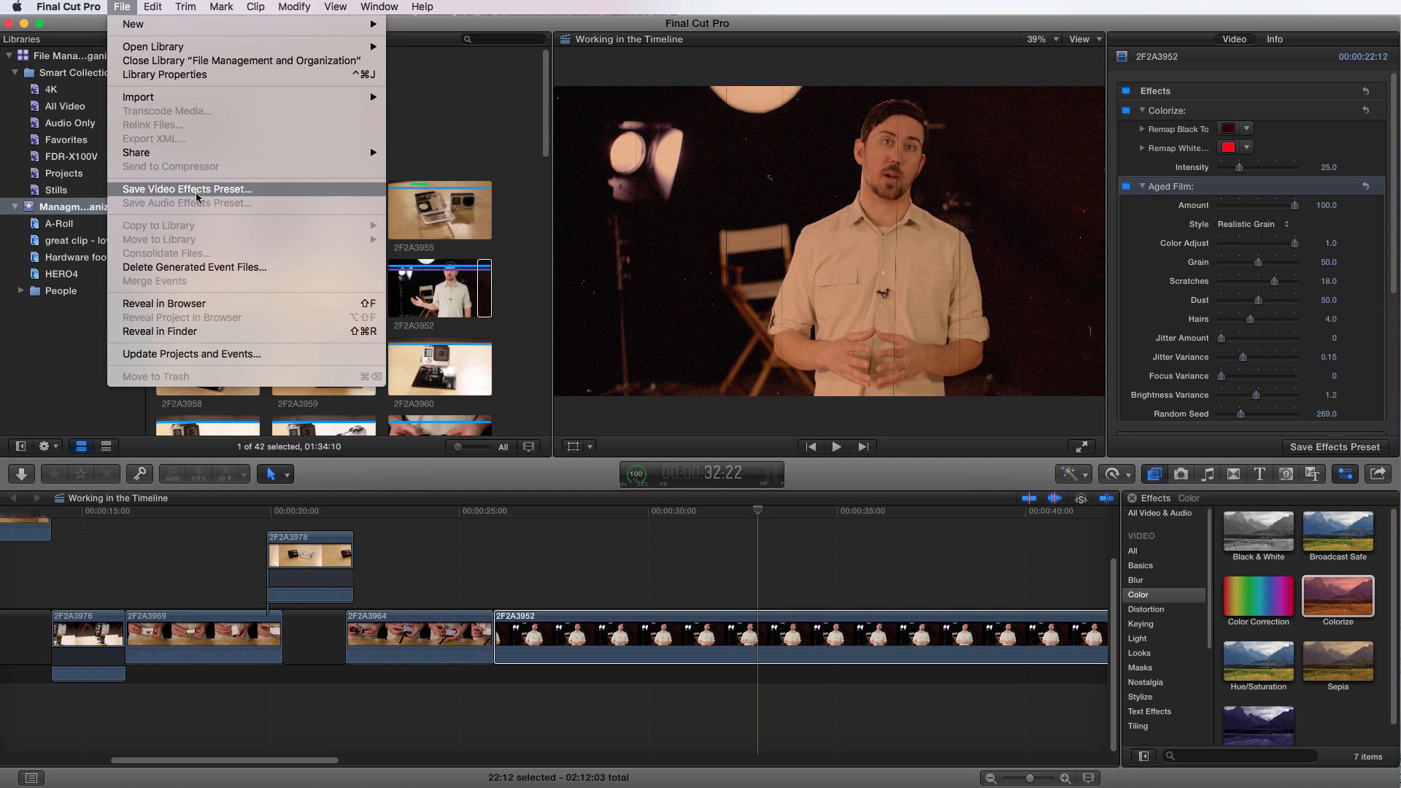
{"action": "left_click", "coordinate": [186, 189]}
{"action": "type", "text": "crazy aged fim"}
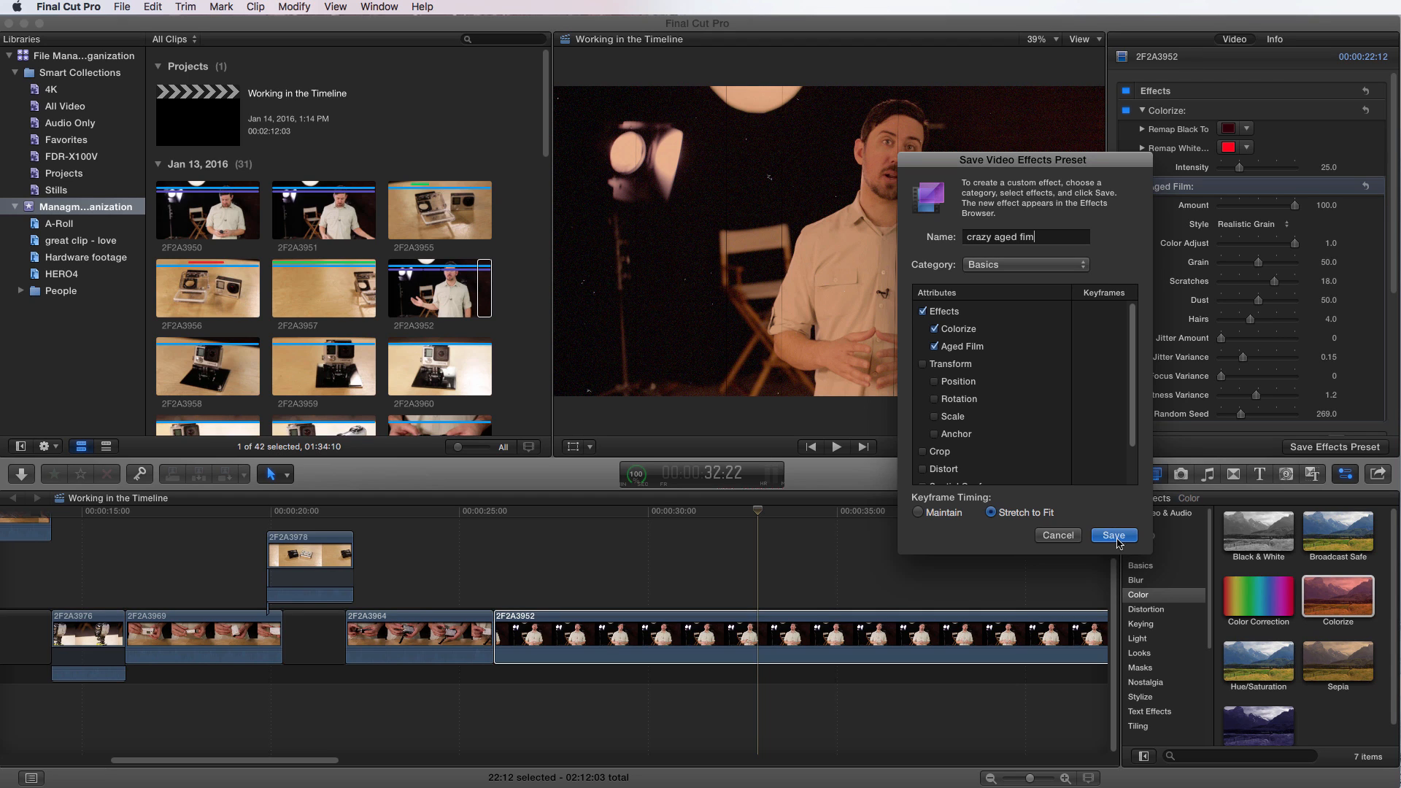
{"action": "mouse_move", "coordinate": [1029, 509]}
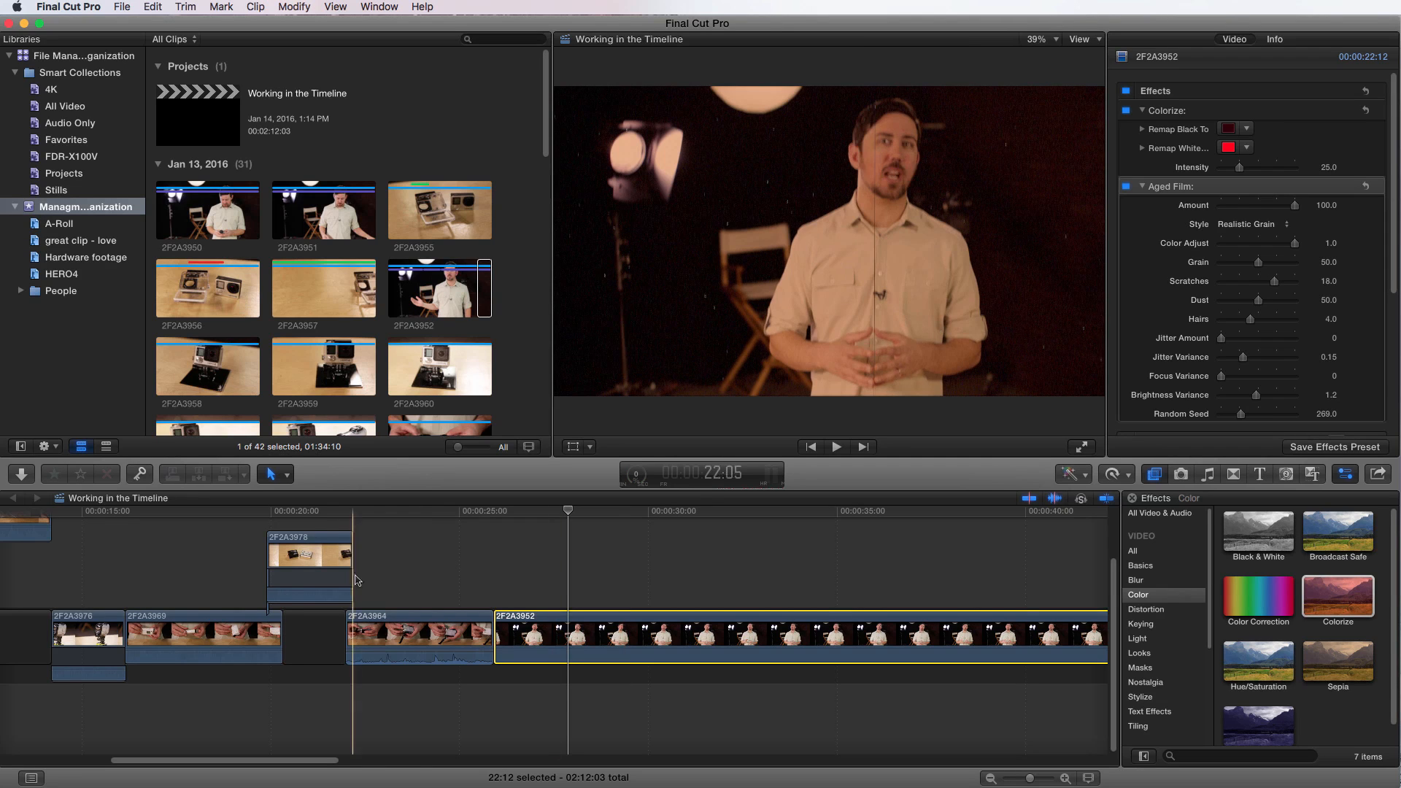
Select target clip 2F2A3964 and bring up Edit > Paste Attributes.
{"action": "left_click", "coordinate": [418, 633]}
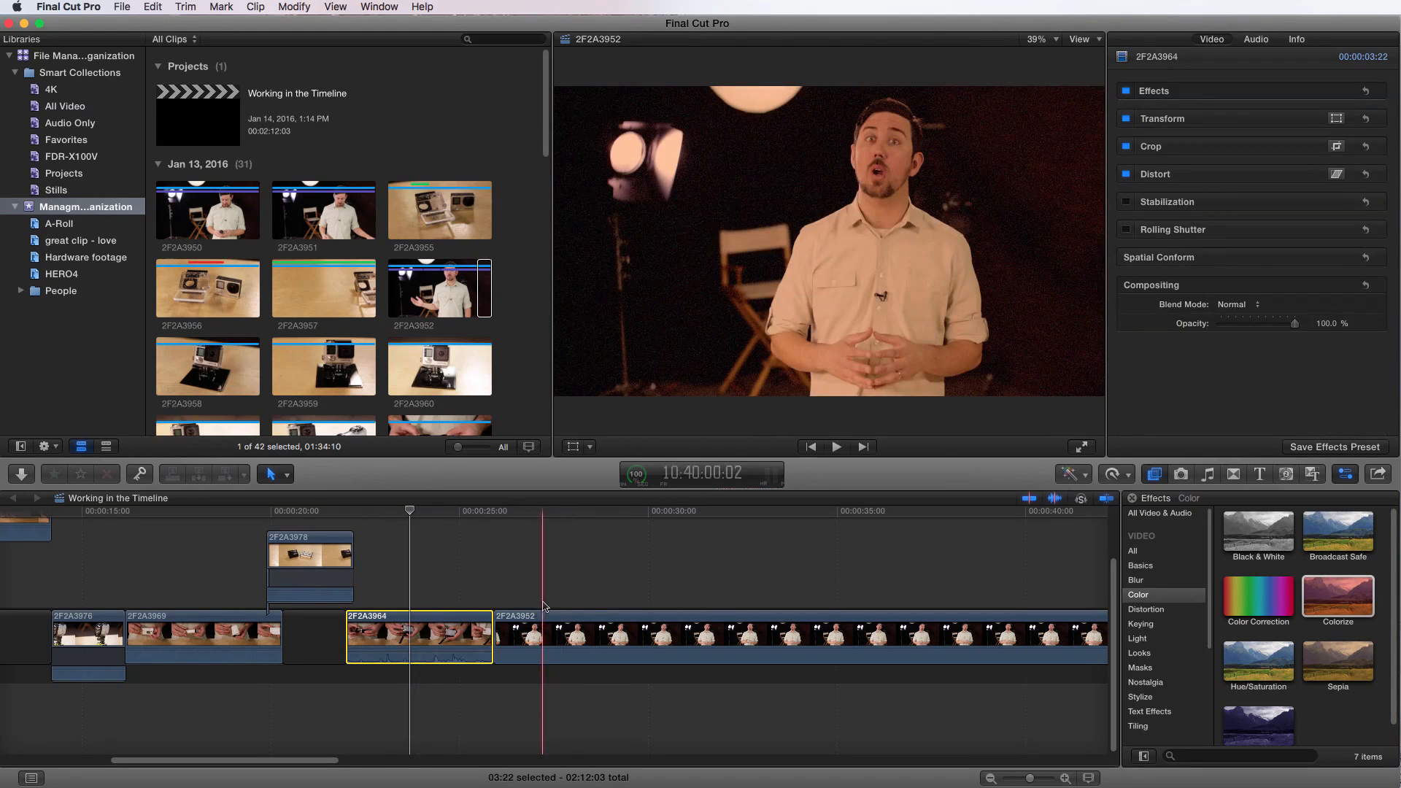
{"action": "left_click", "coordinate": [152, 7]}
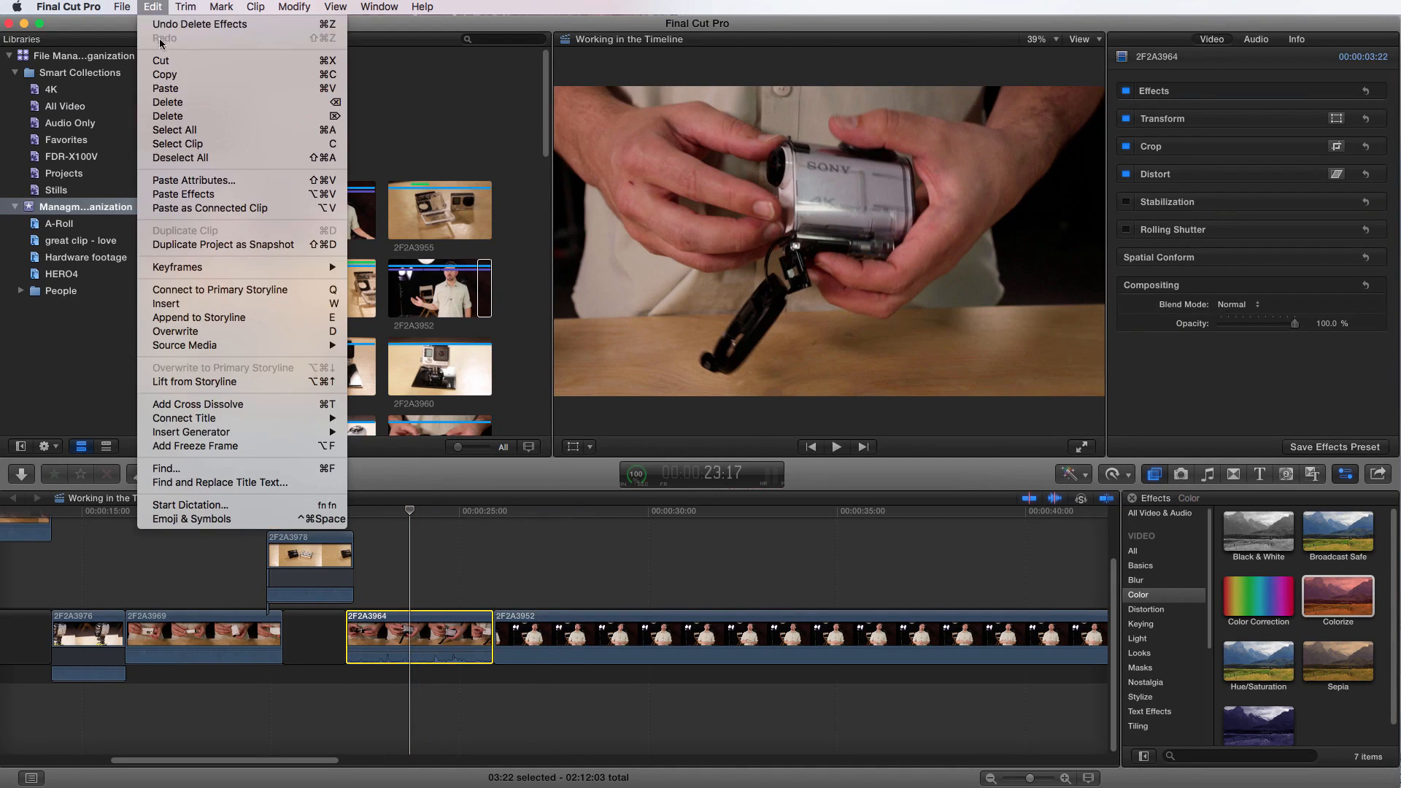
{"action": "mouse_move", "coordinate": [193, 180]}
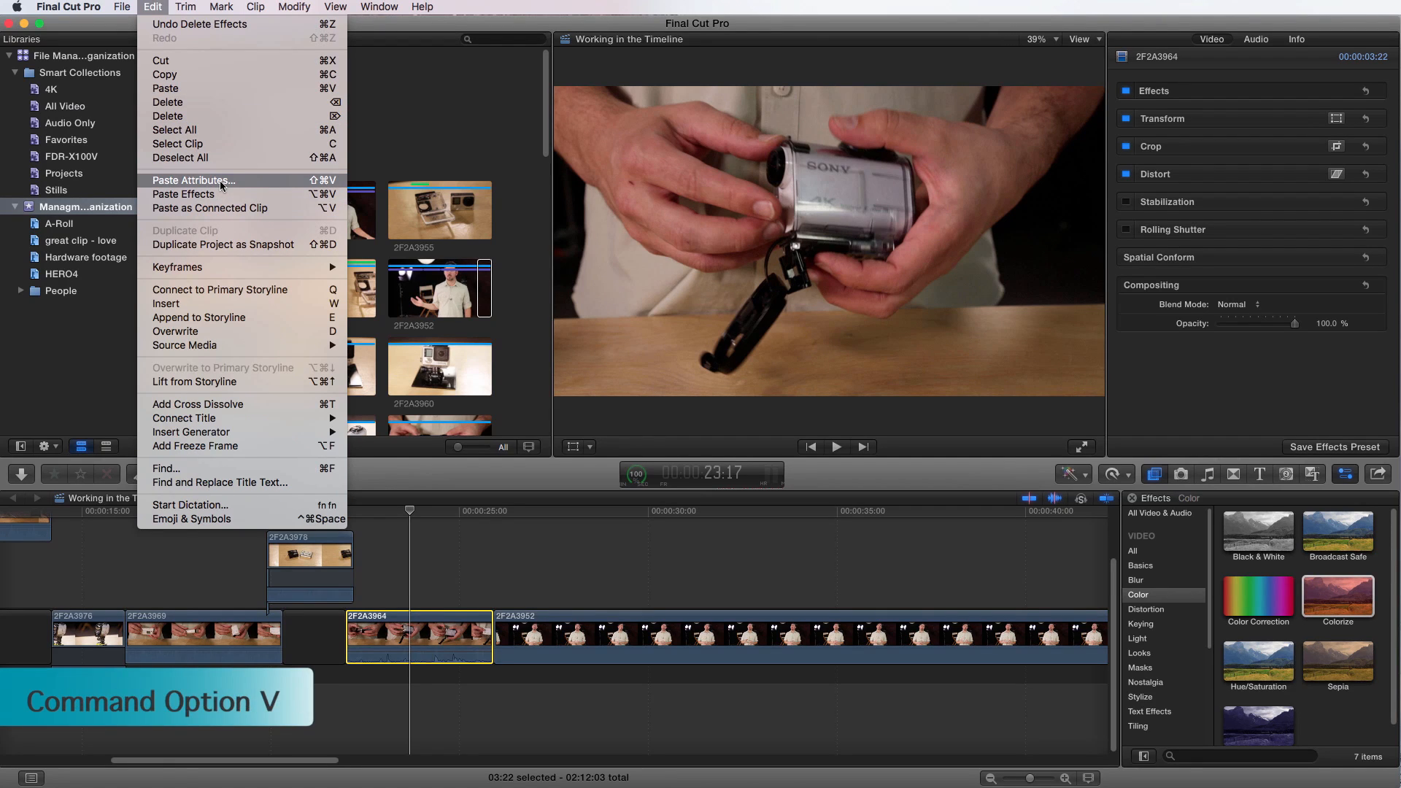
{"action": "left_click", "coordinate": [191, 181]}
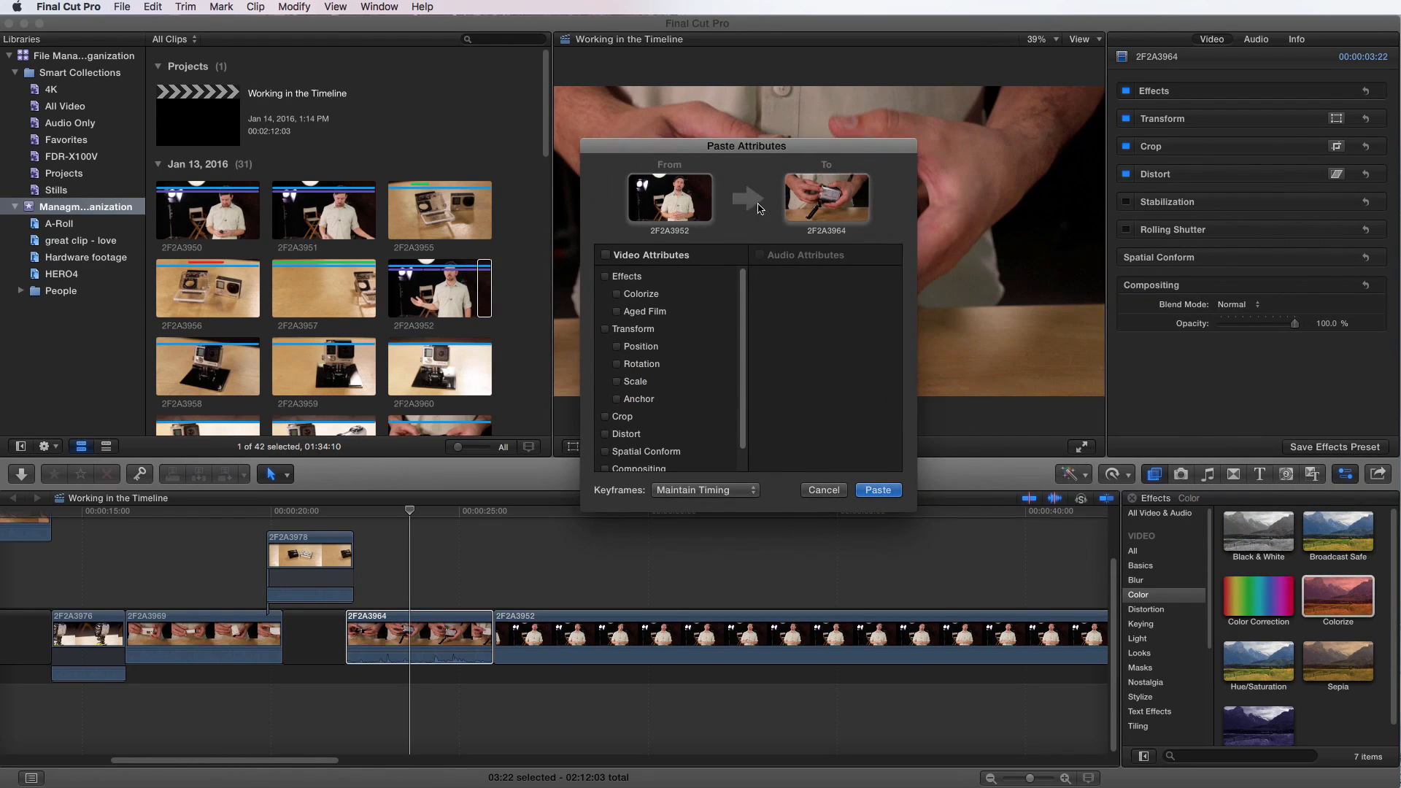
Paste the Effects attributes onto clip 2F2A3964 with keyframes set to Maintain Timing.
{"action": "scroll", "scroll_direction": "down", "scroll_amount": 3}
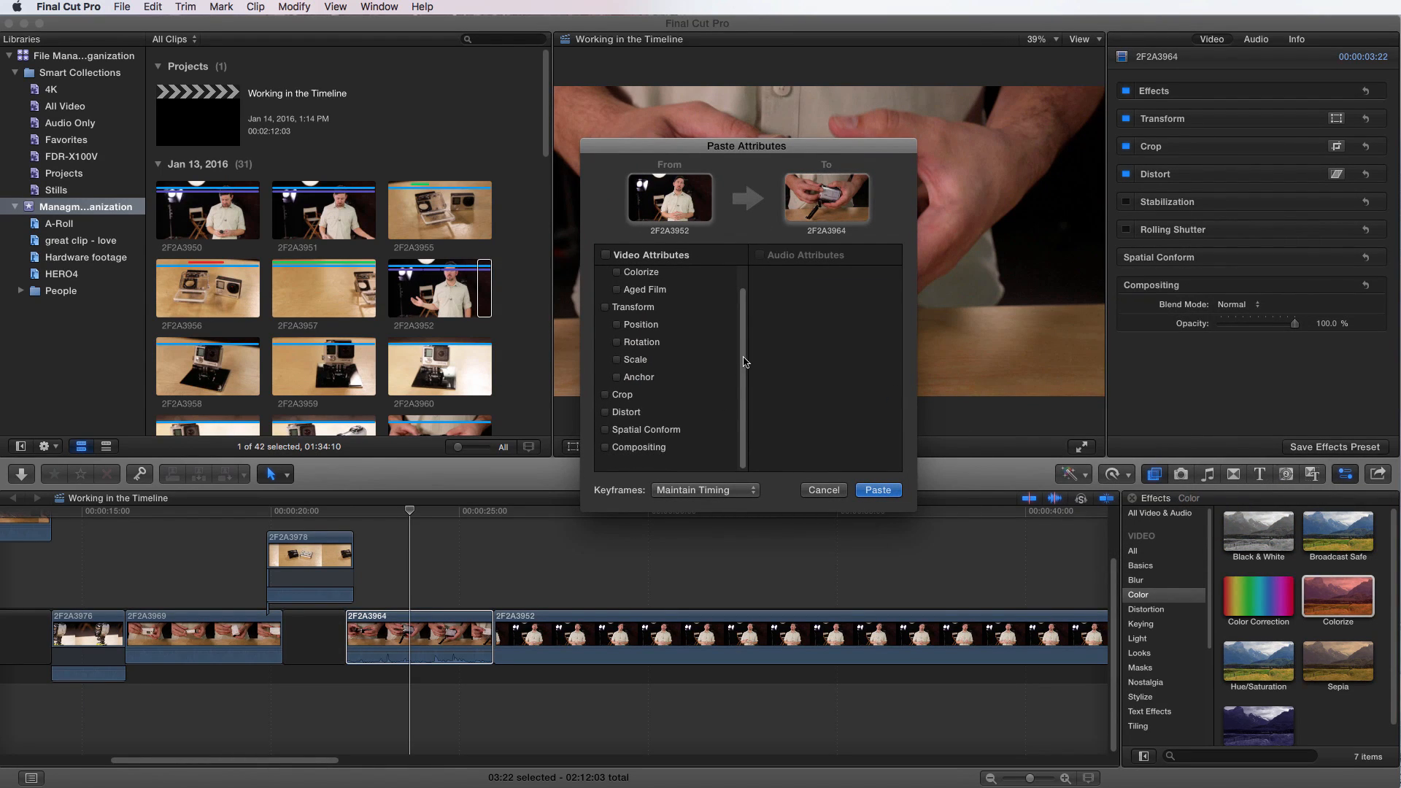
{"action": "scroll", "scroll_direction": "up", "scroll_amount": 3}
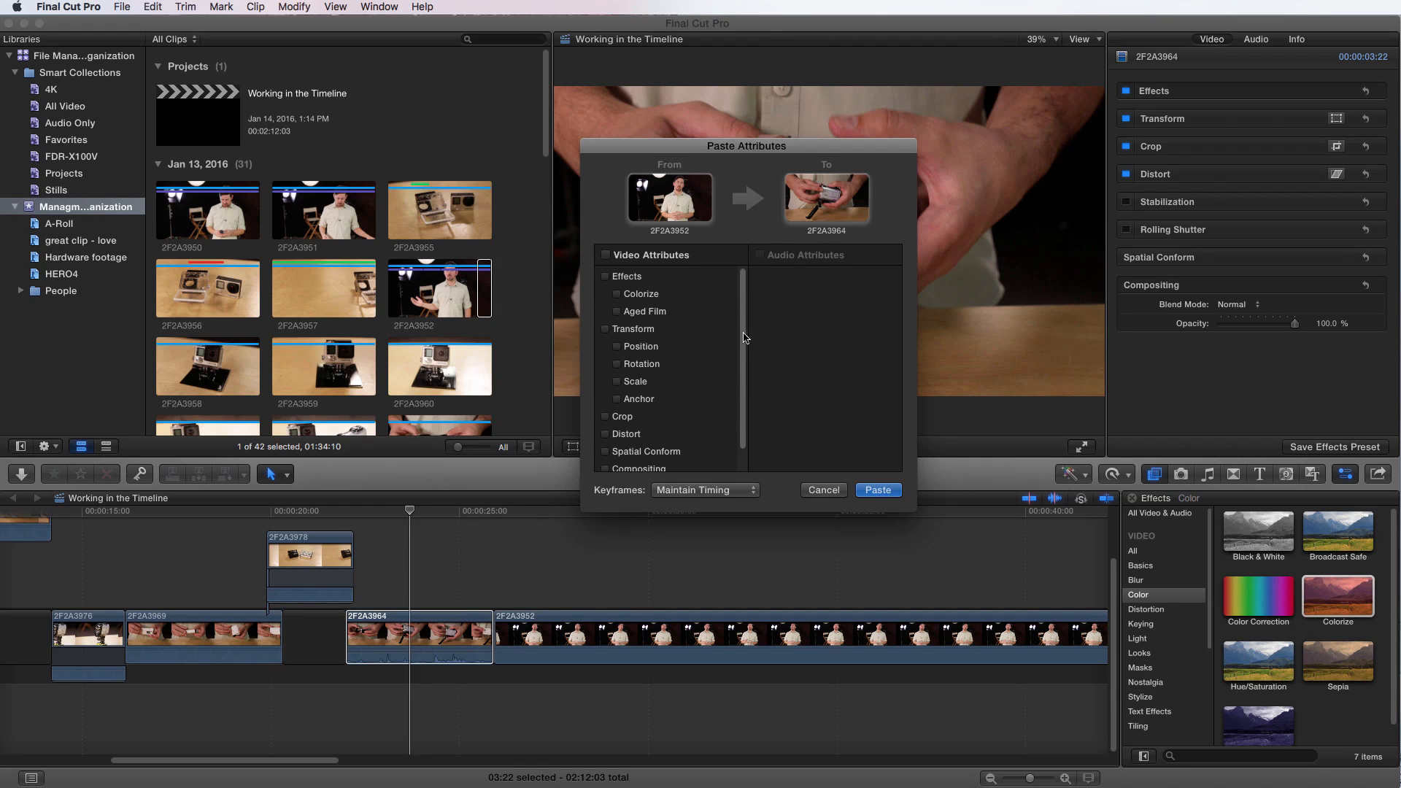
{"action": "mouse_move", "coordinate": [744, 315]}
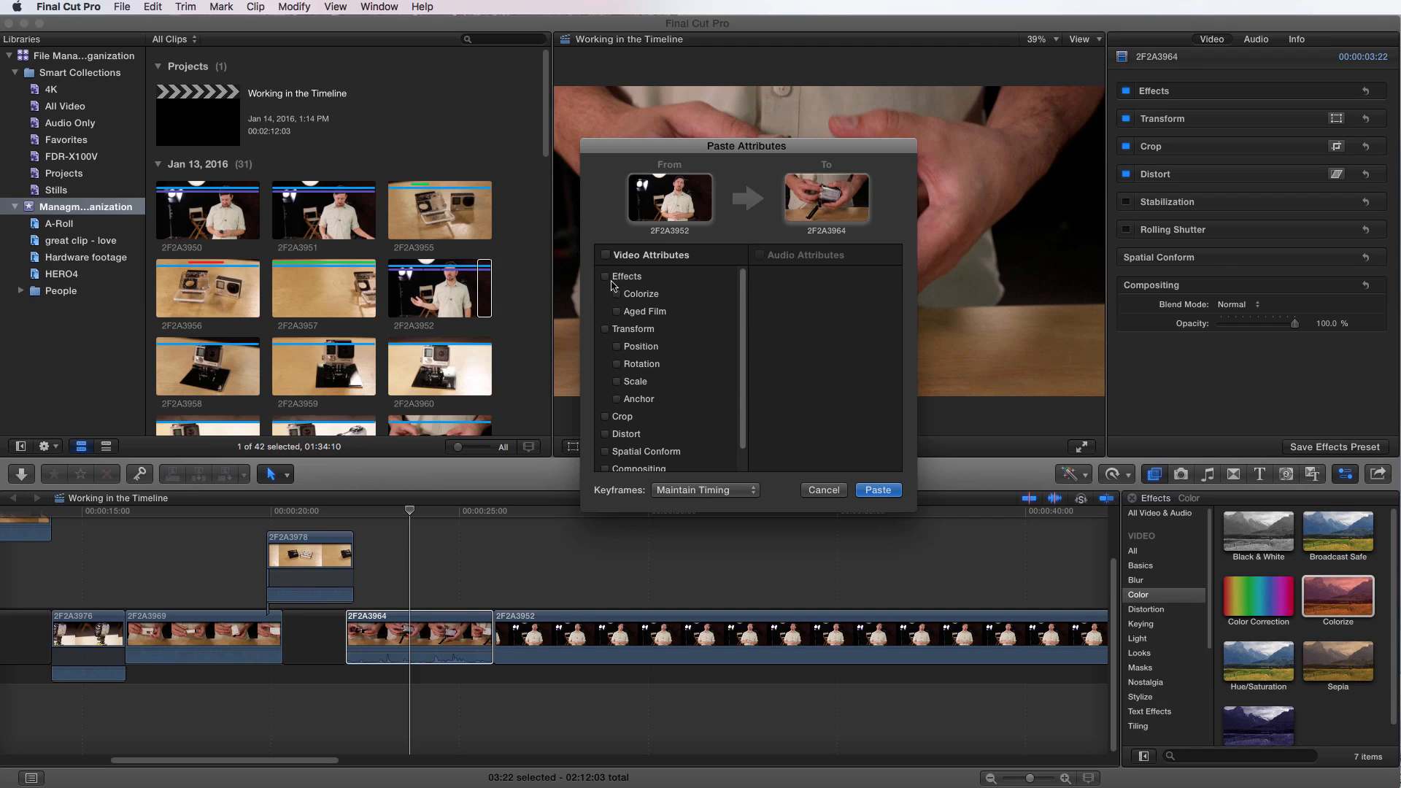
{"action": "left_click", "coordinate": [605, 276]}
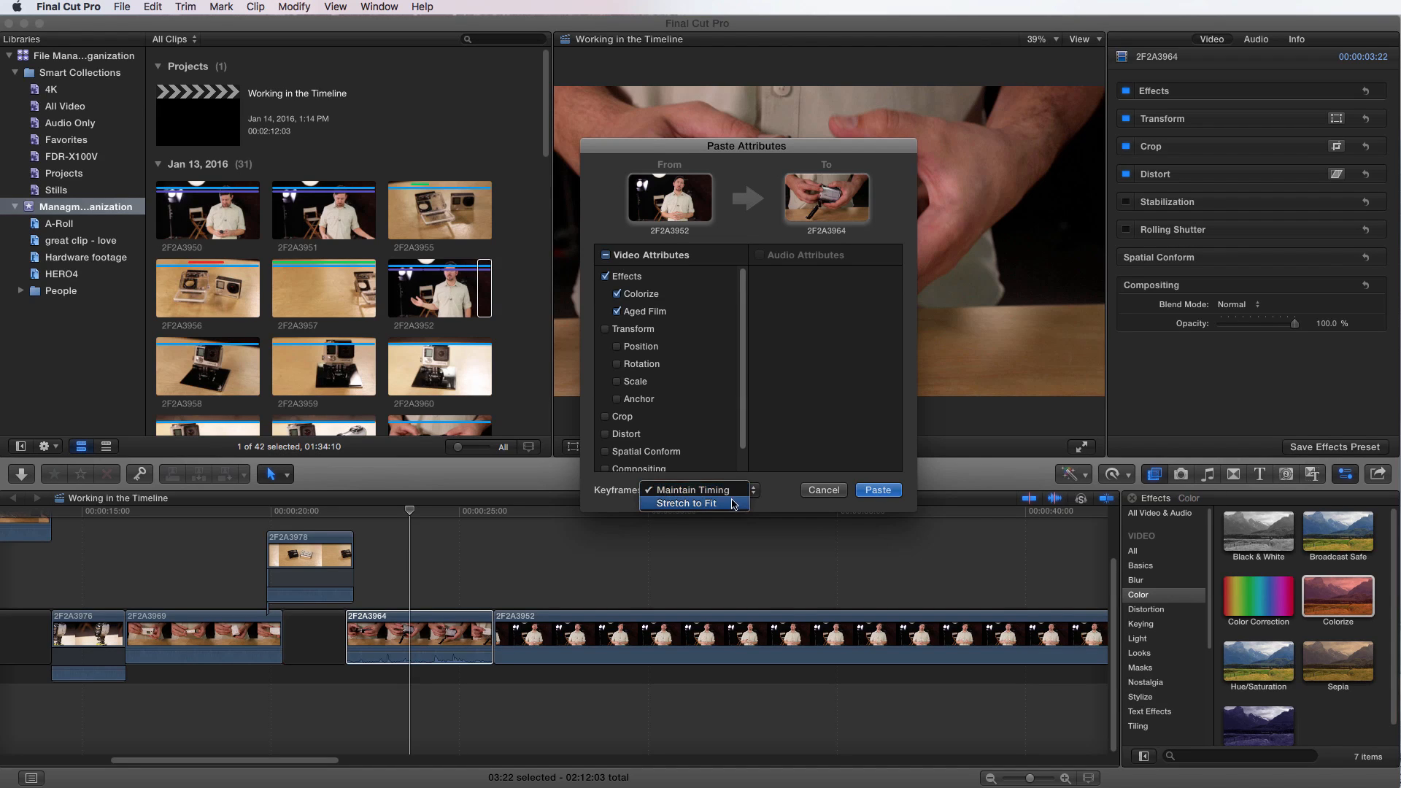
{"action": "mouse_move", "coordinate": [693, 490]}
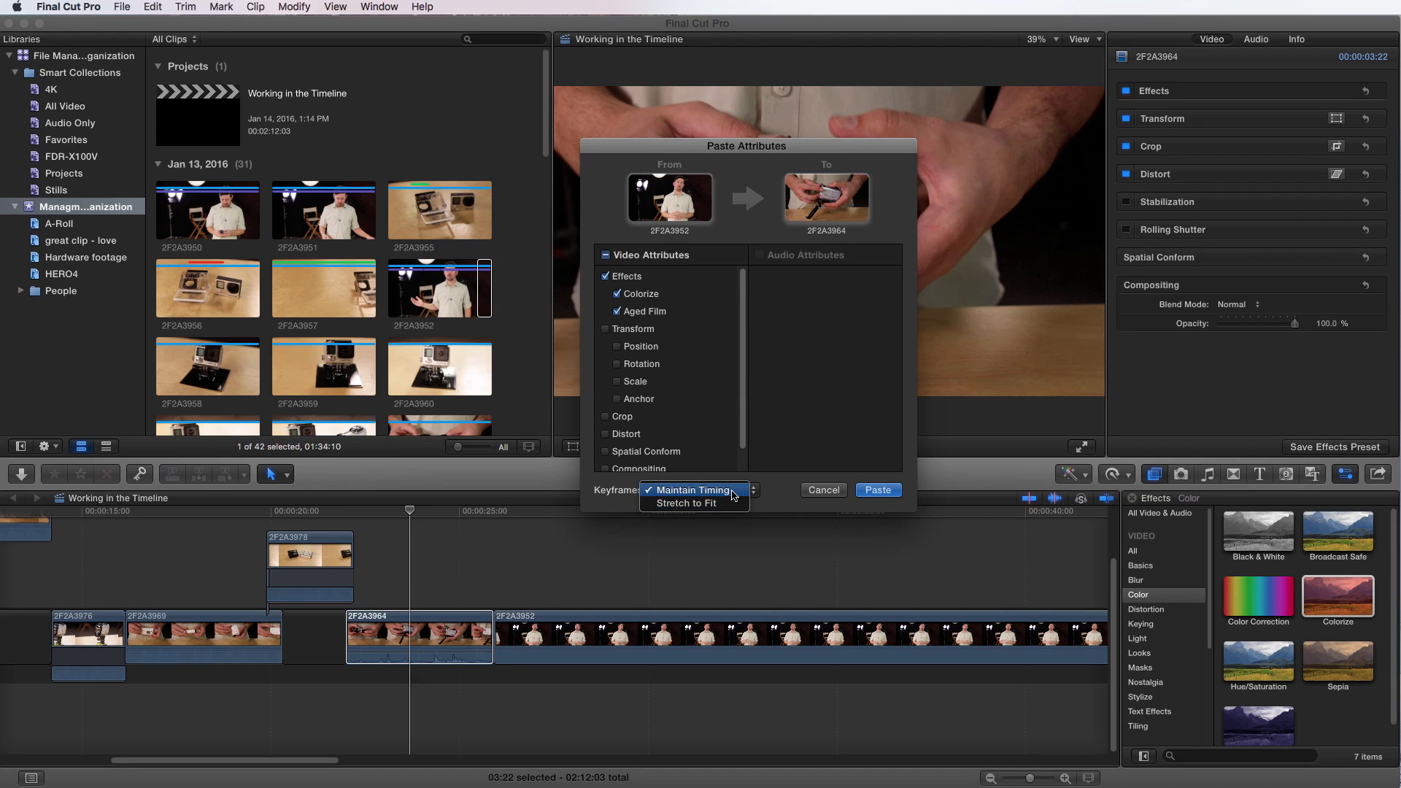
{"action": "left_click", "coordinate": [693, 490]}
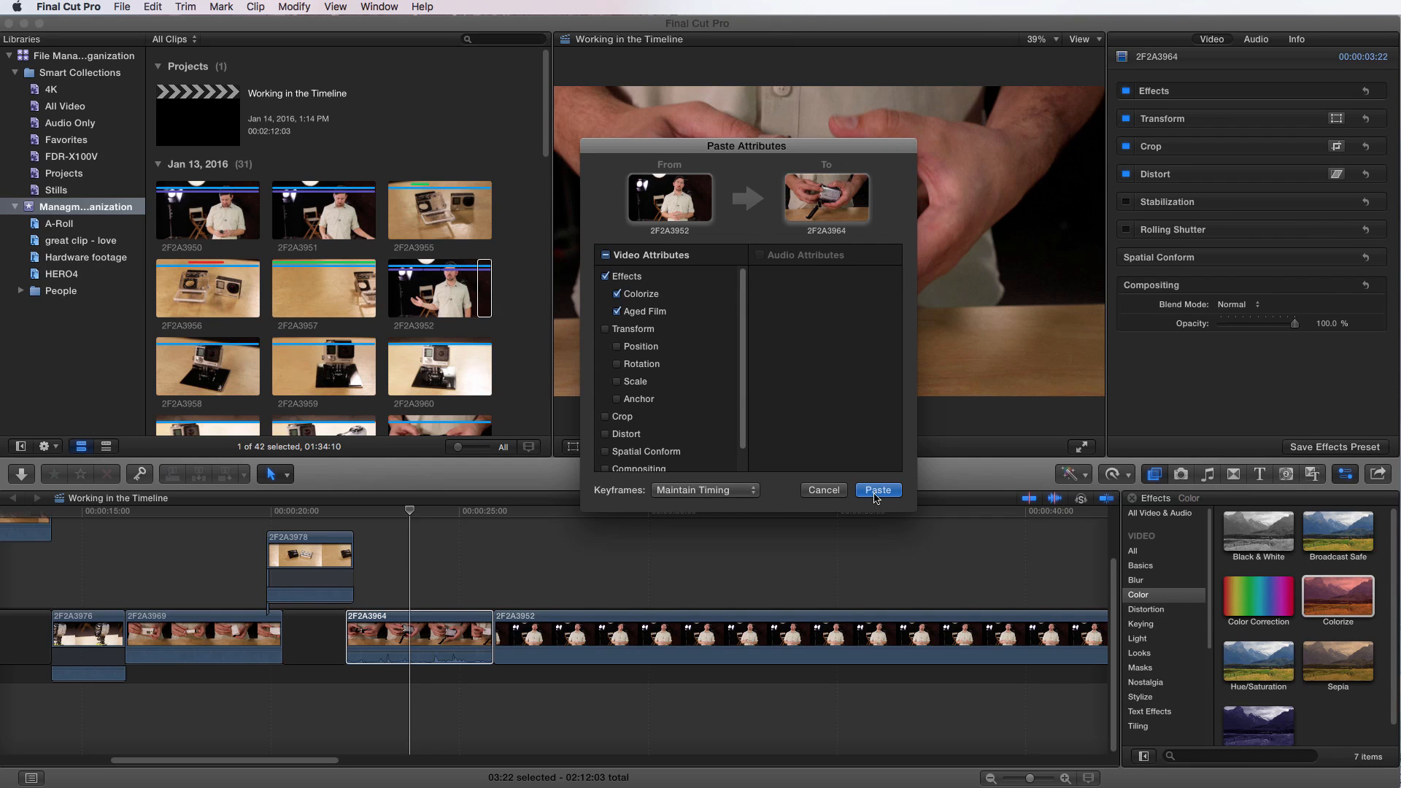
{"action": "left_click", "coordinate": [877, 489]}
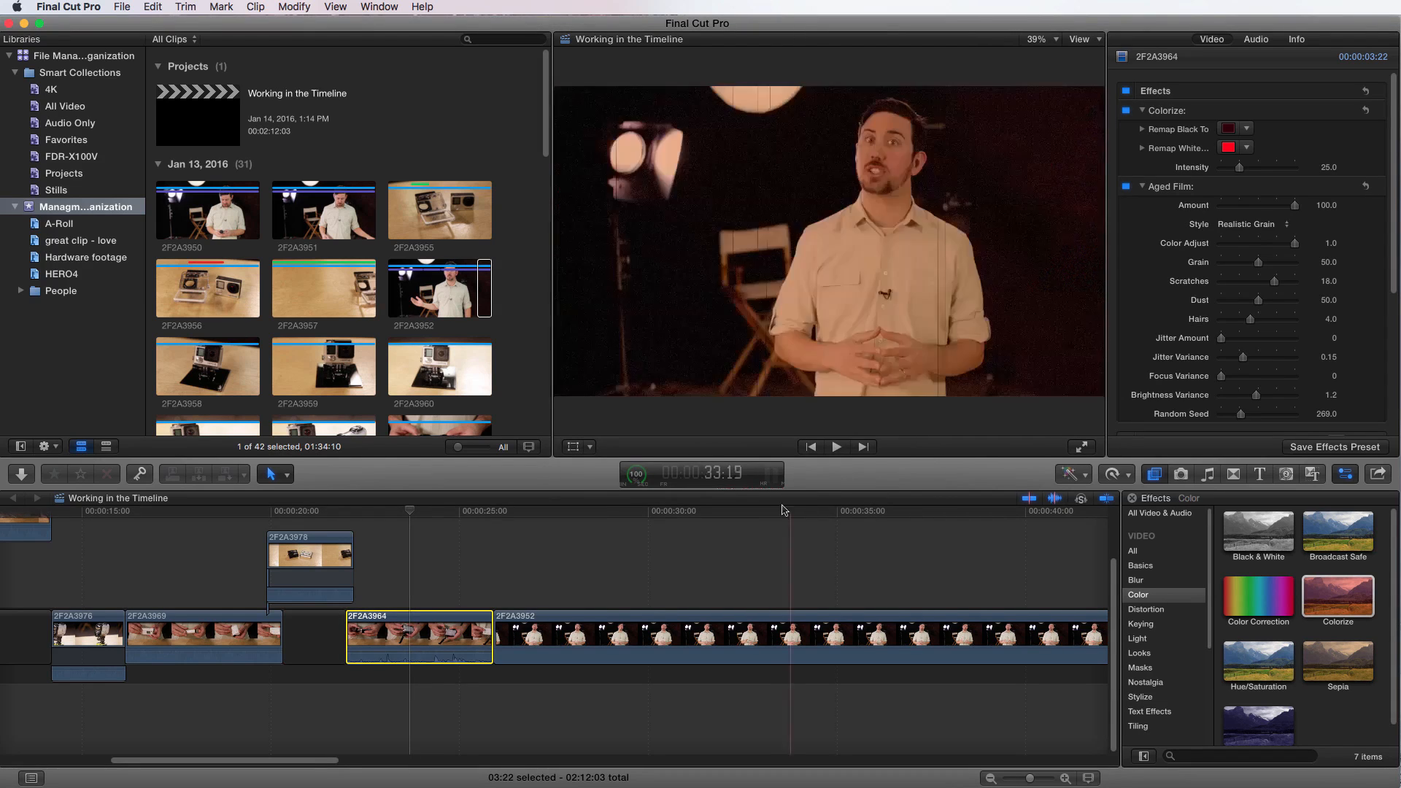